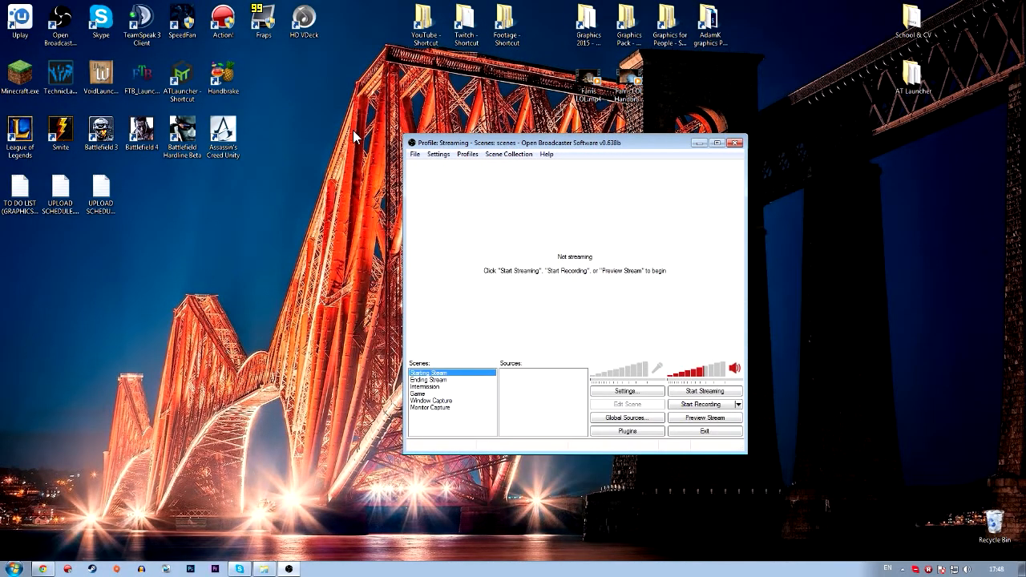
Browse the File and Scene Collection menus, then bring up the Settings window.
click(413, 154)
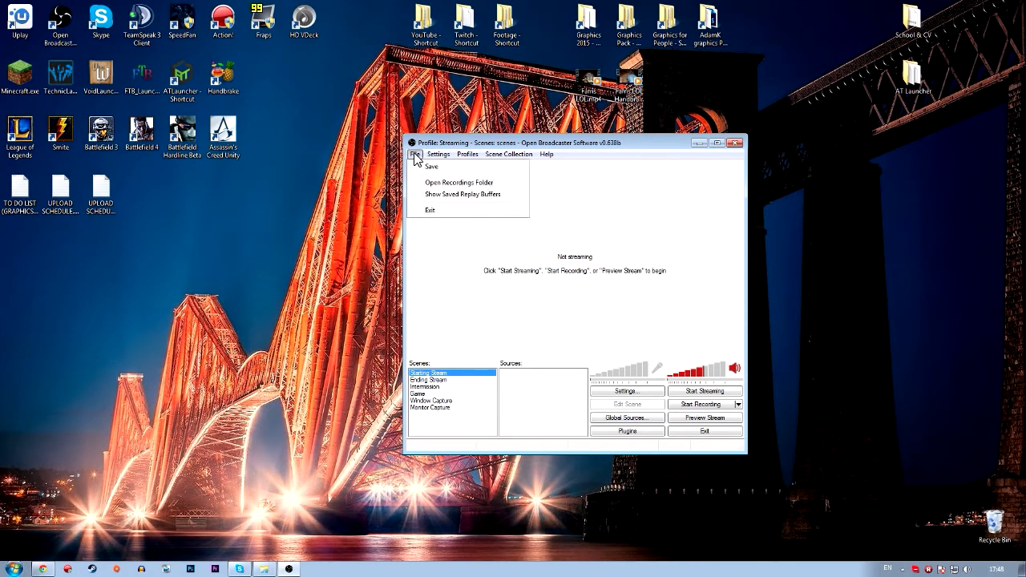
click(508, 154)
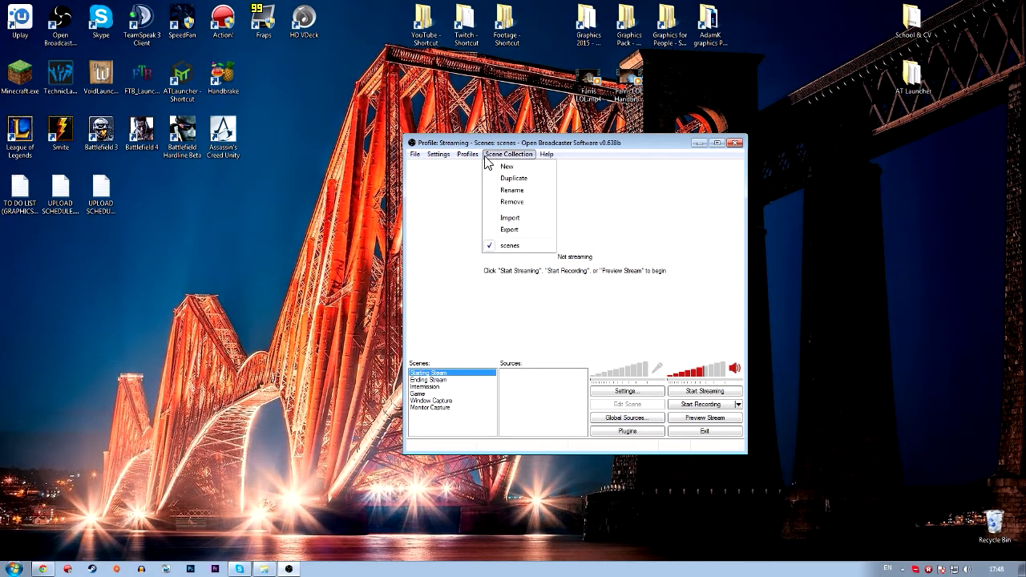
click(626, 391)
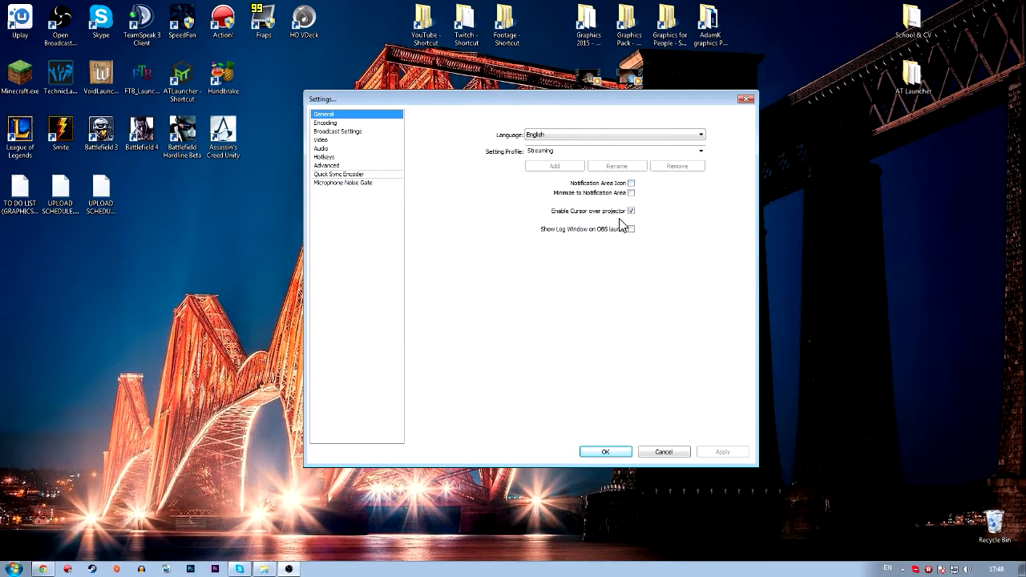
mouse_move(561, 201)
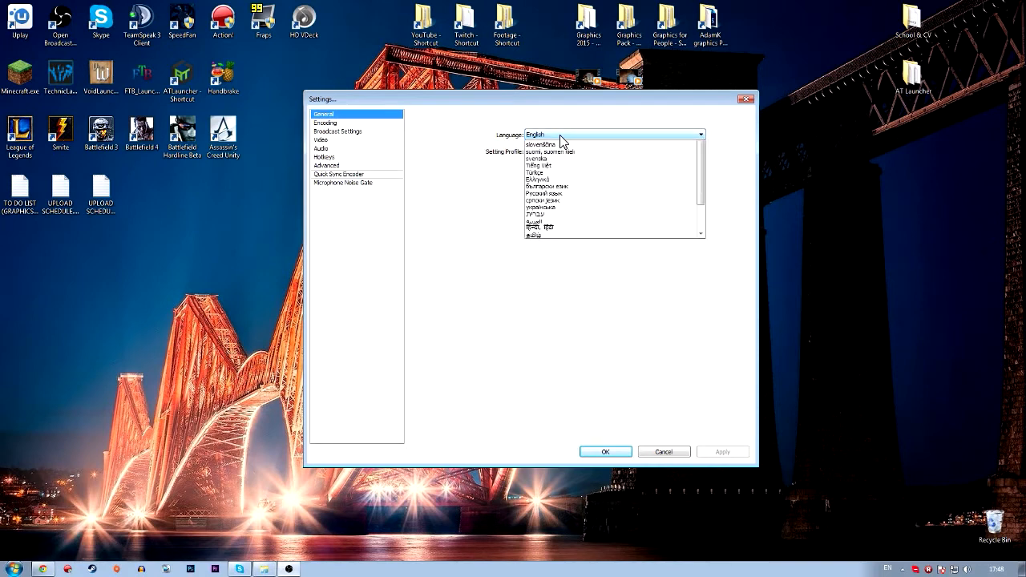
Enable 'Show Log Window on OBS launch' on the General page and apply it with Yes.
click(323, 122)
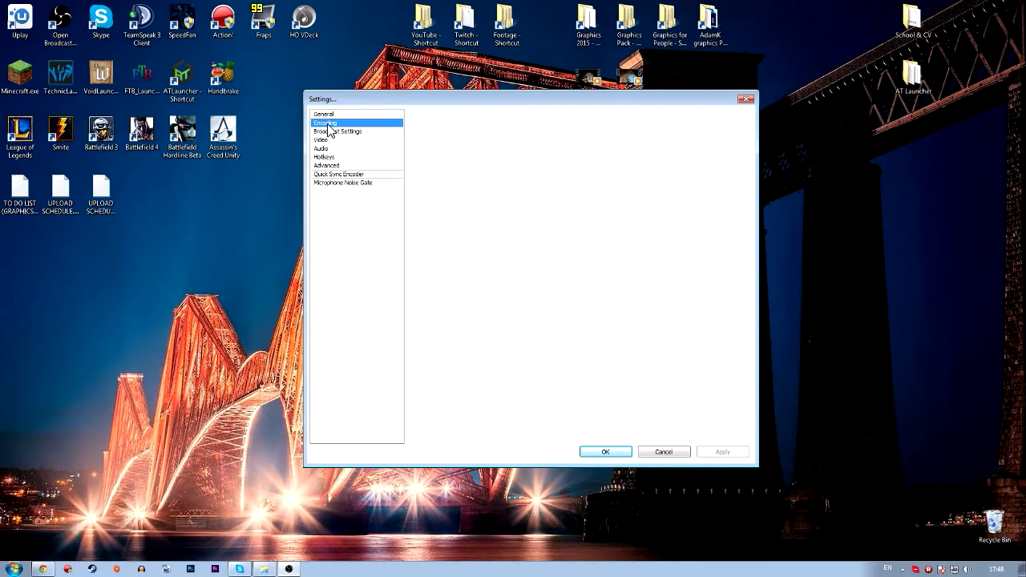
click(324, 114)
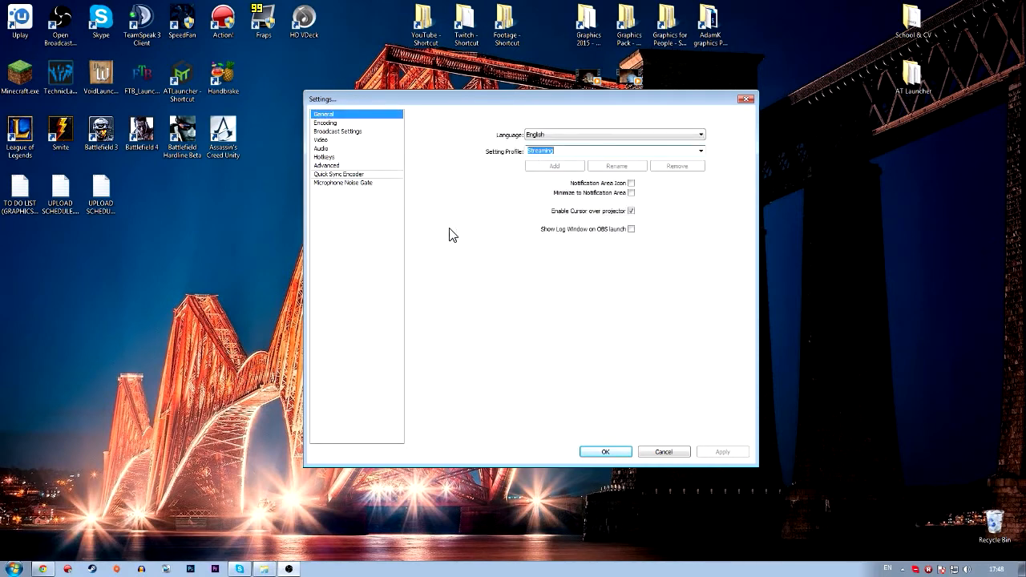
click(632, 228)
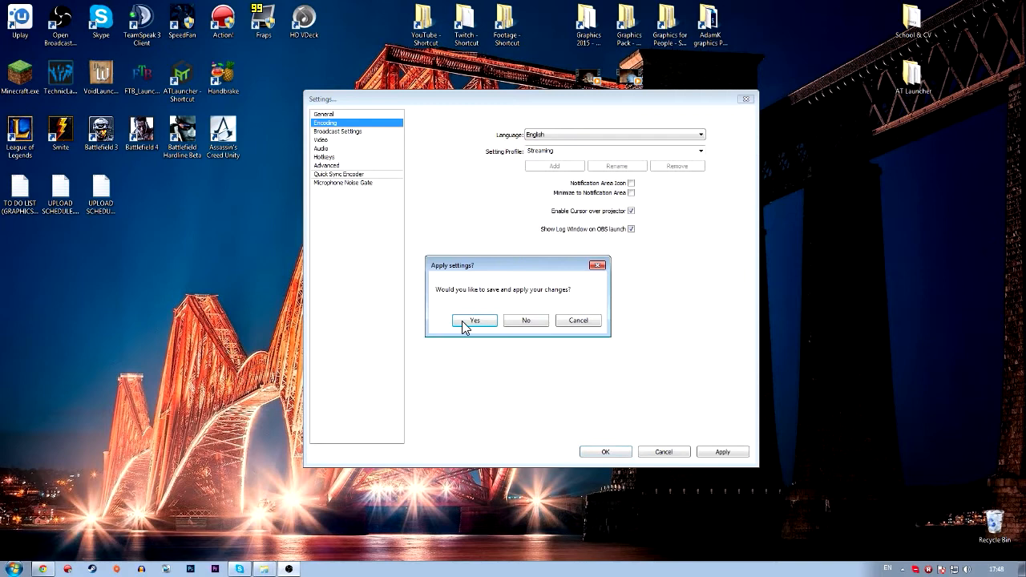
click(475, 320)
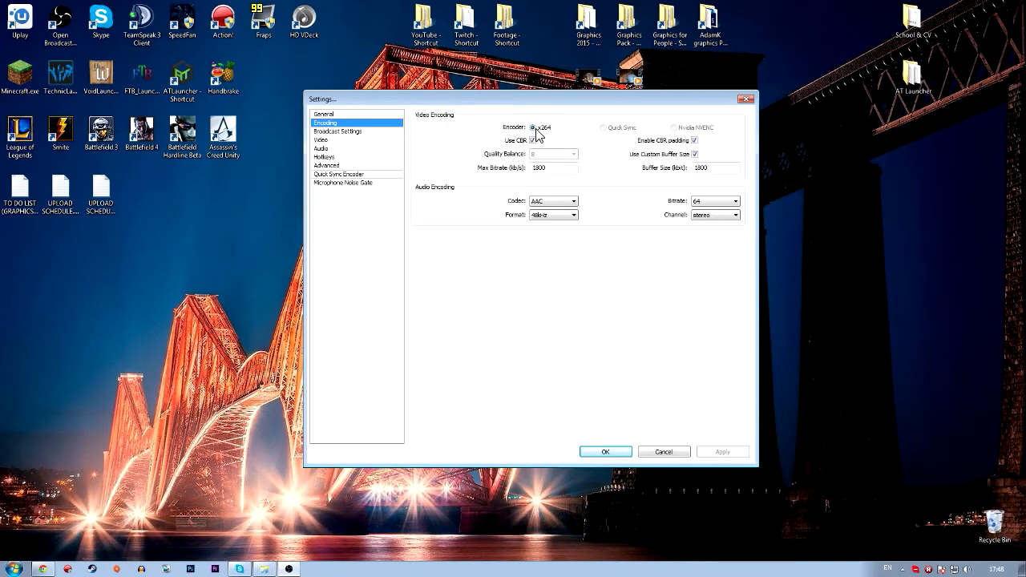
mouse_move(696, 138)
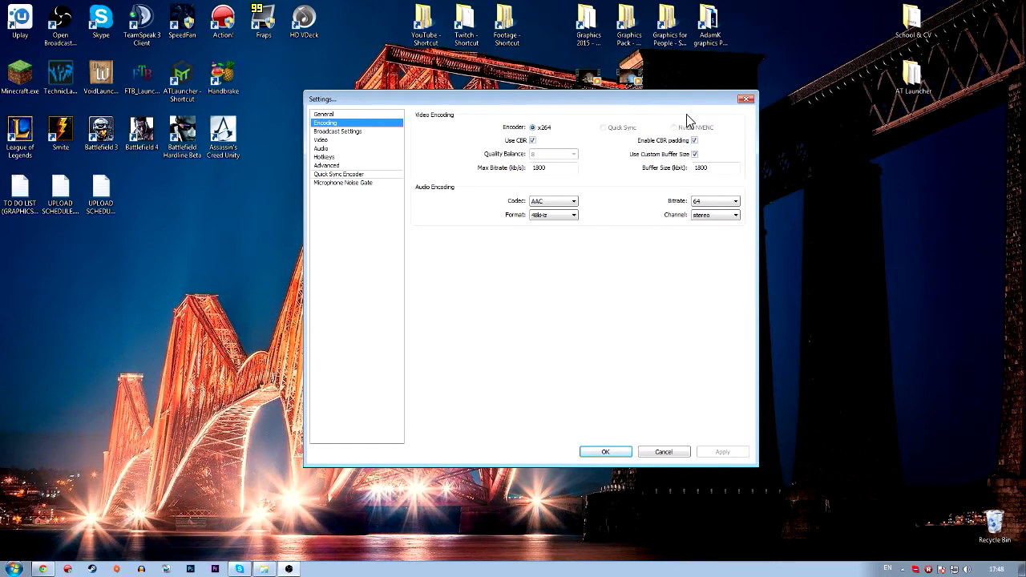
mouse_move(686, 135)
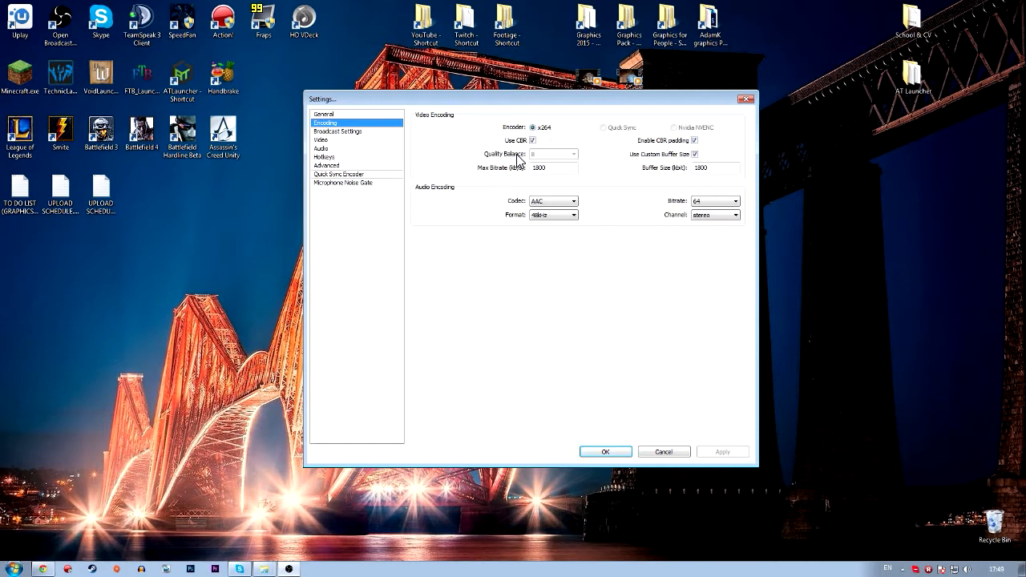
mouse_move(423, 211)
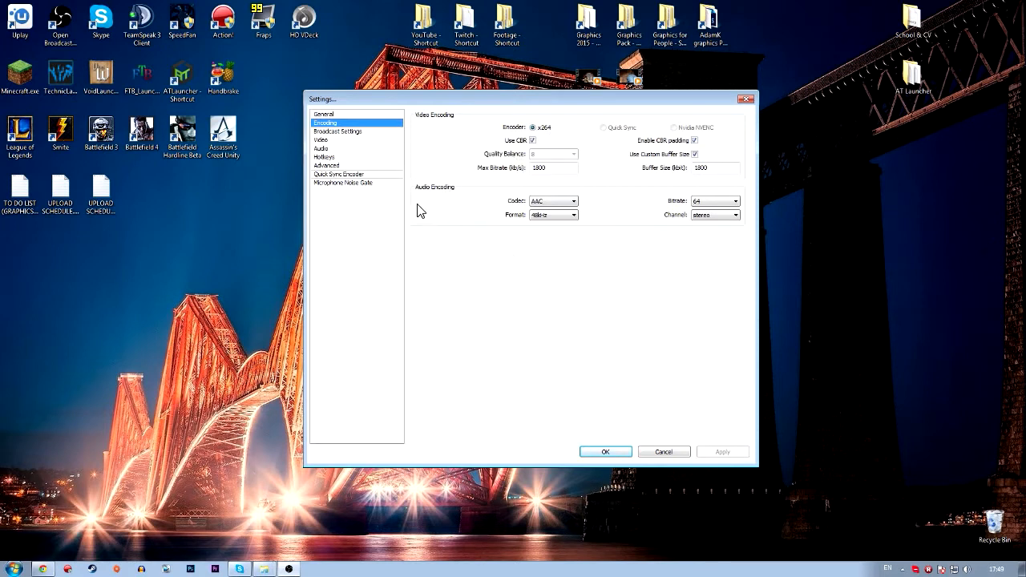
mouse_move(551, 135)
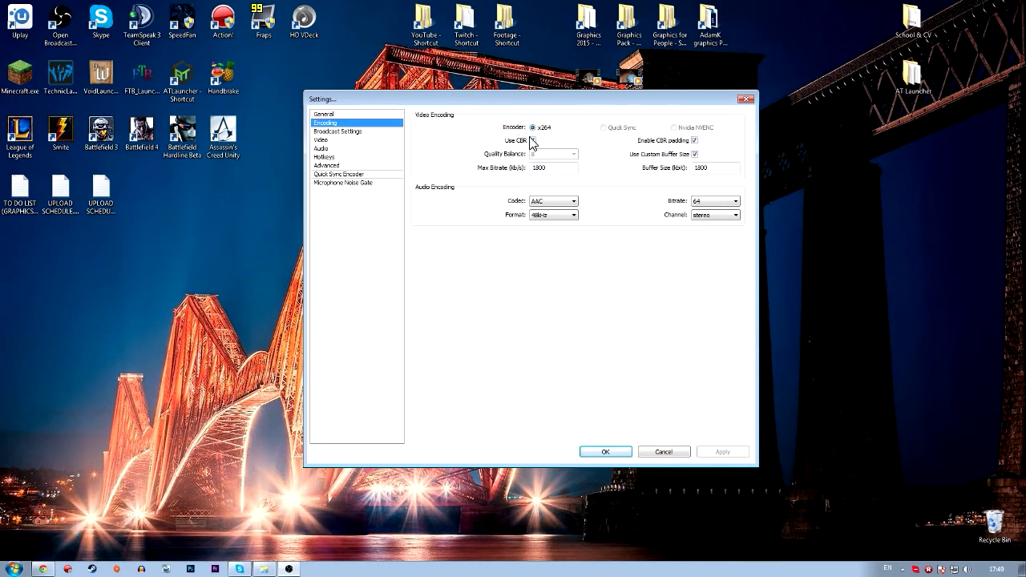
click(532, 140)
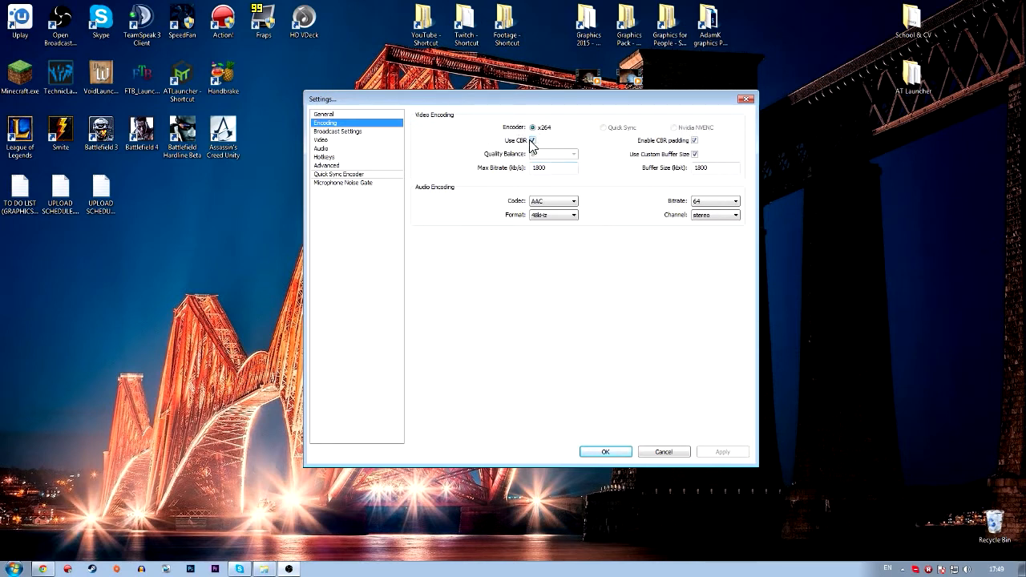
click(532, 141)
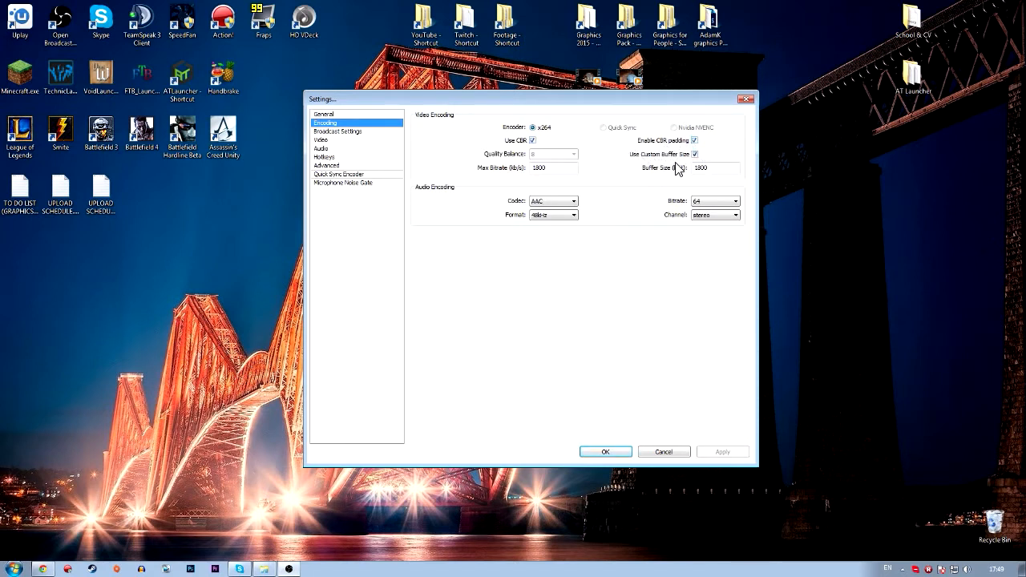
click(712, 168)
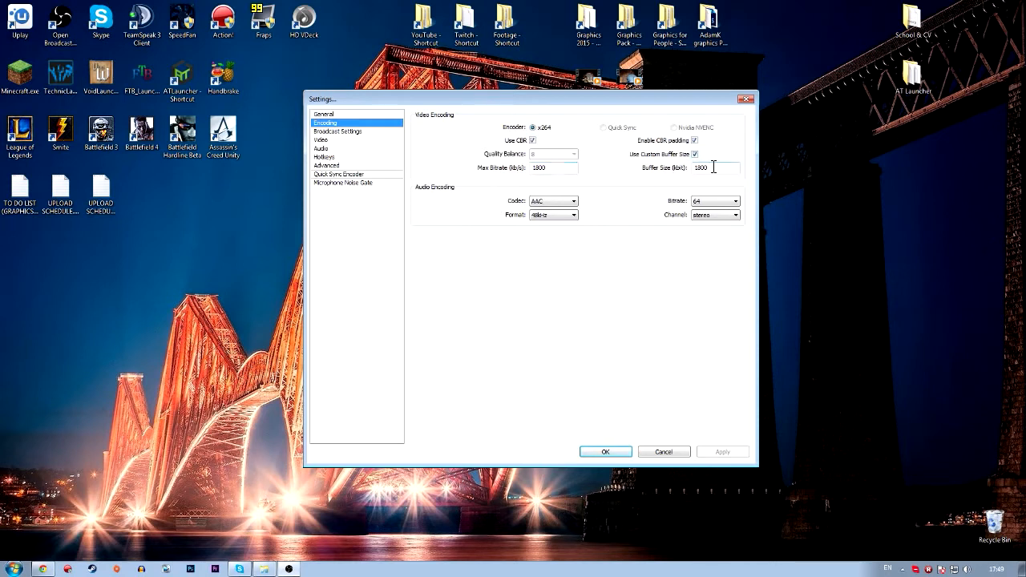
mouse_move(692, 186)
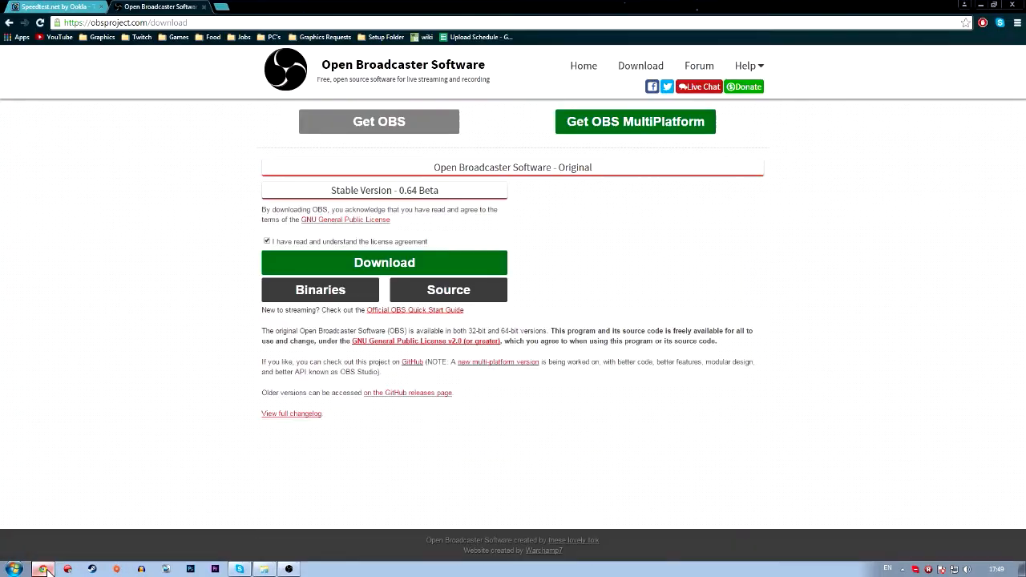
Switch to the Speedtest tab showing 10 ms ping, 54.17 Mbps down, 3.11 Mbps up.
click(51, 7)
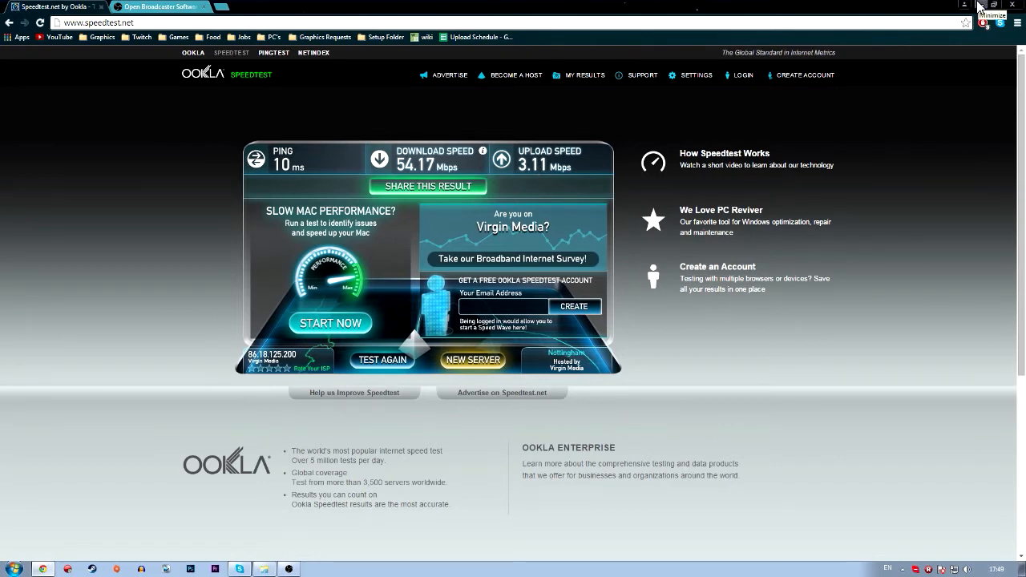
mouse_move(984, 7)
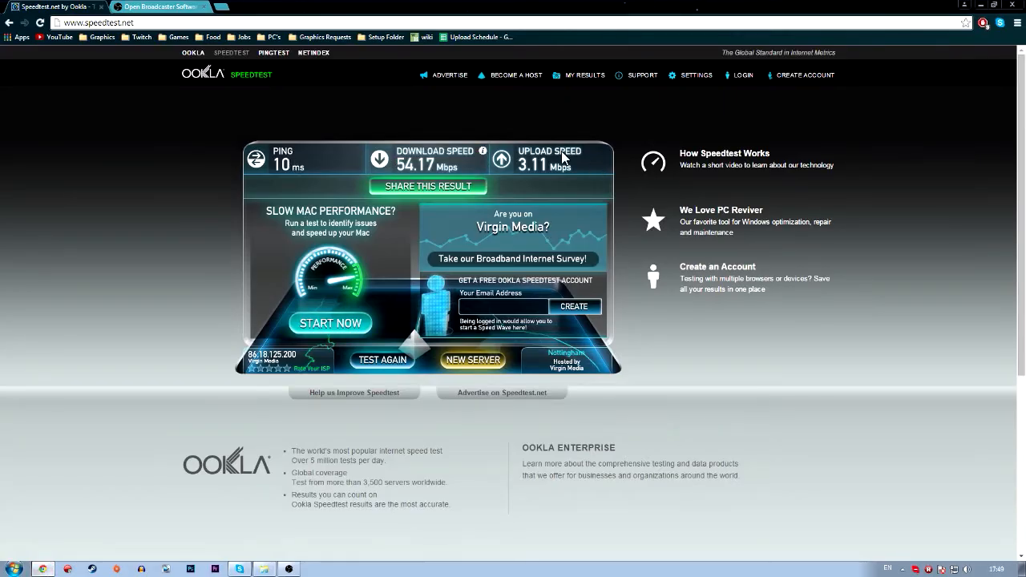
mouse_move(555, 159)
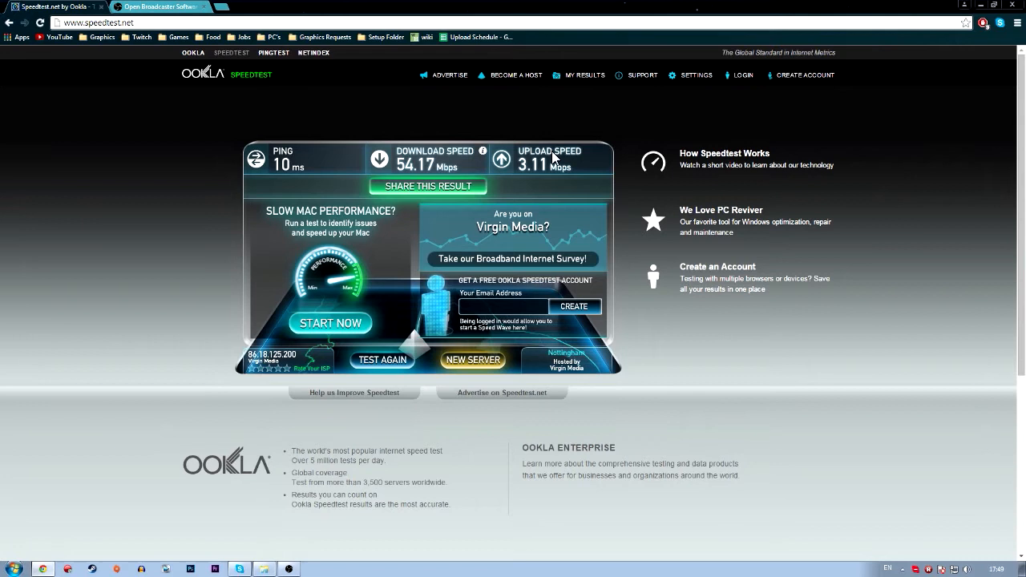
mouse_move(452, 151)
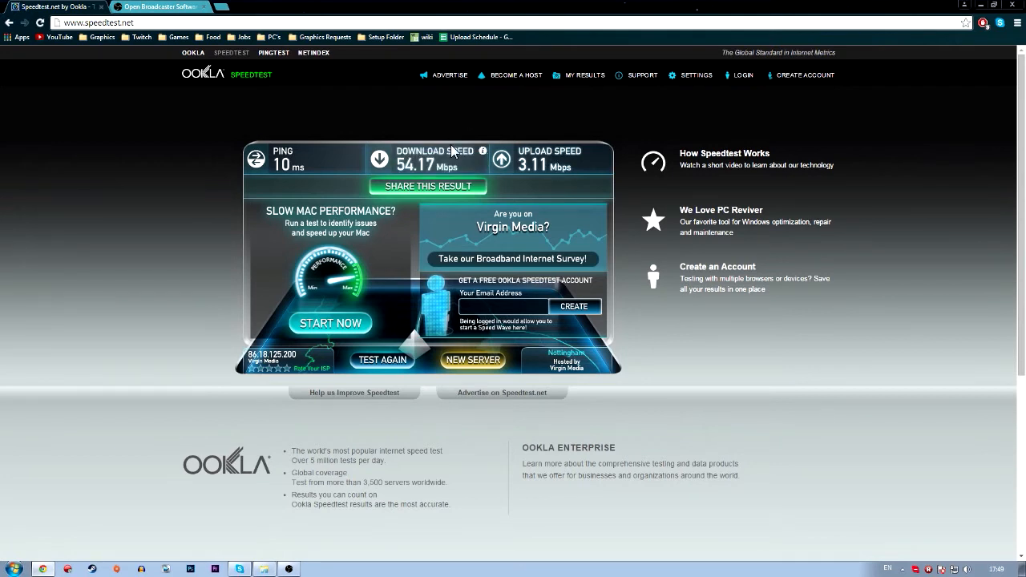
mouse_move(542, 176)
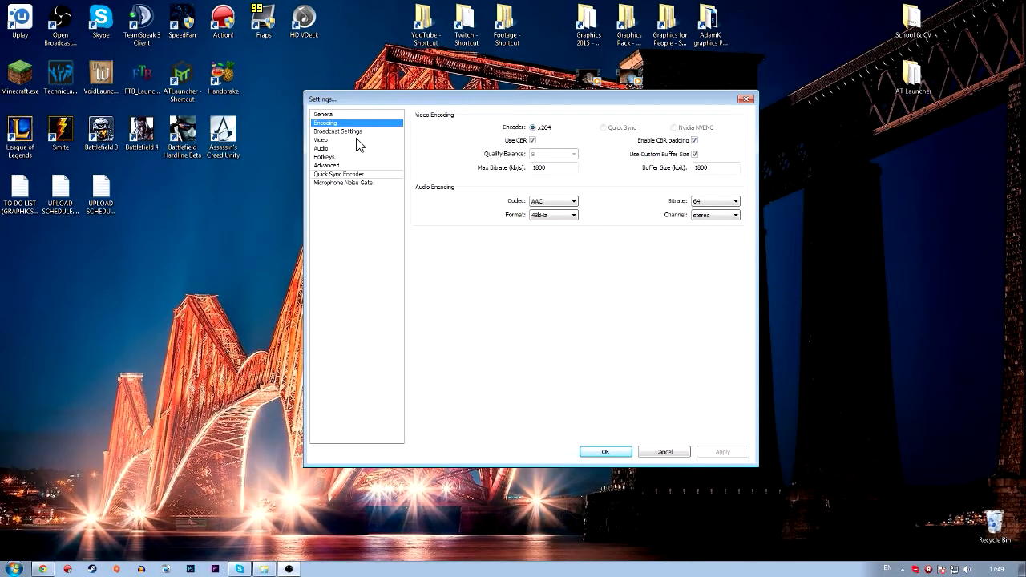
mouse_move(337, 180)
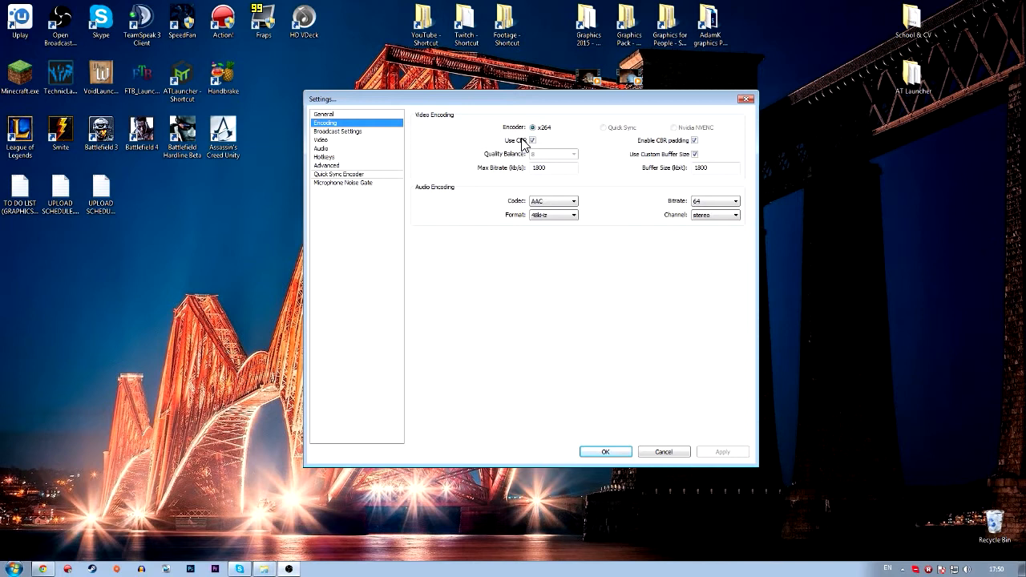
Replace the Max Bitrate value on the Encoding page, then move to Broadcast Settings.
click(548, 169)
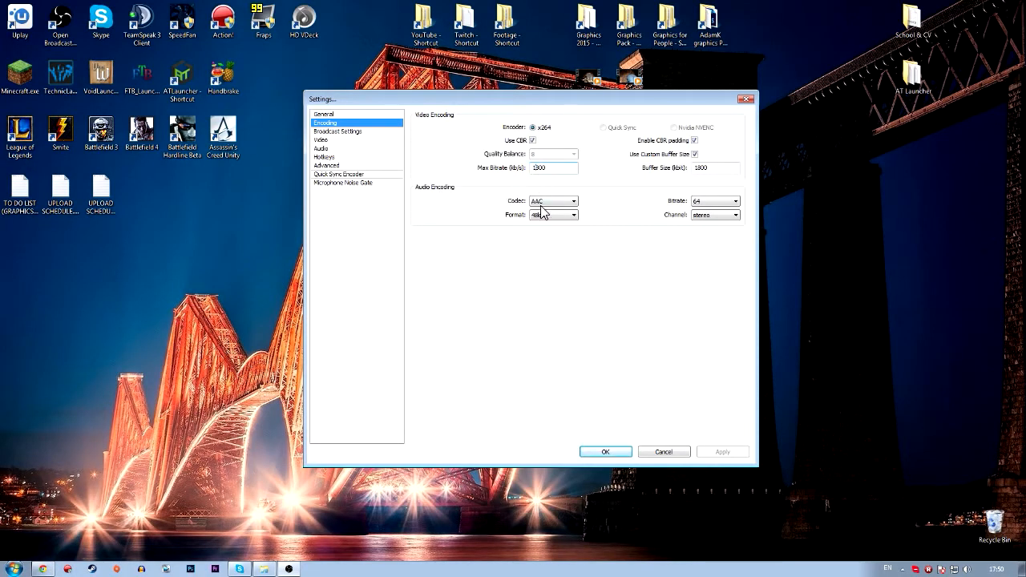
triple_click(538, 168)
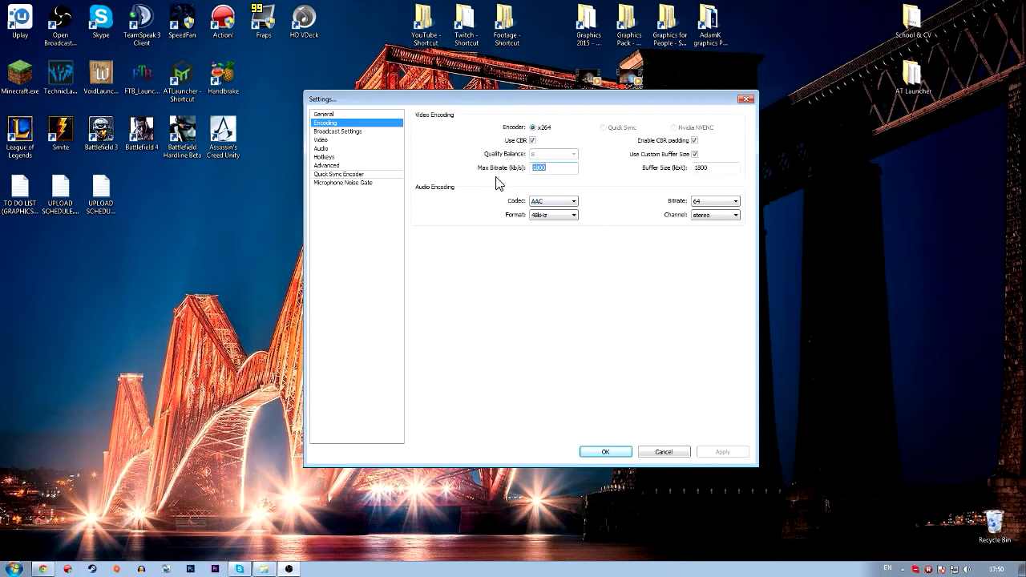
text(31)
click(715, 167)
text(3000)
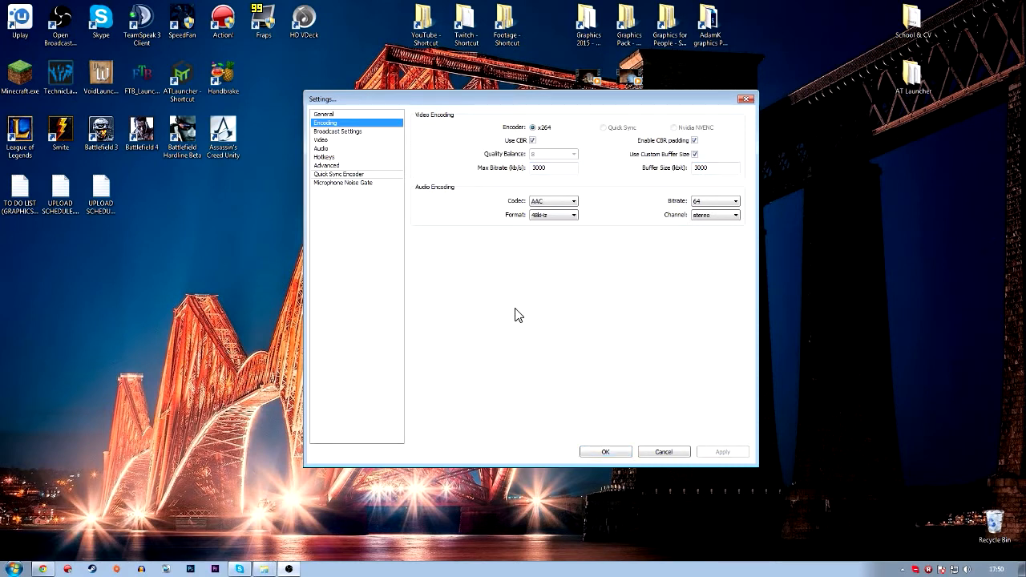
mouse_move(468, 311)
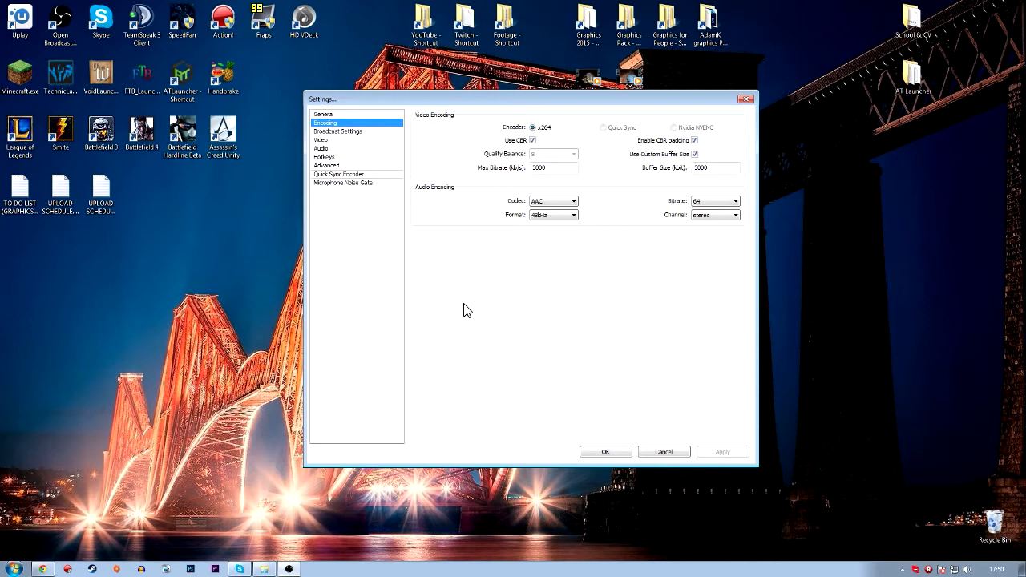
mouse_move(593, 203)
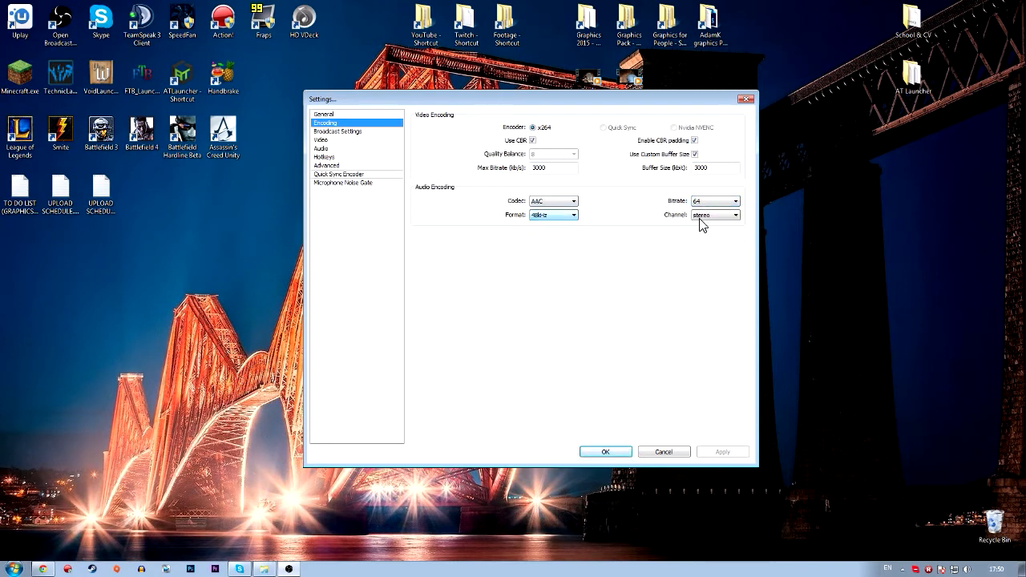
click(336, 132)
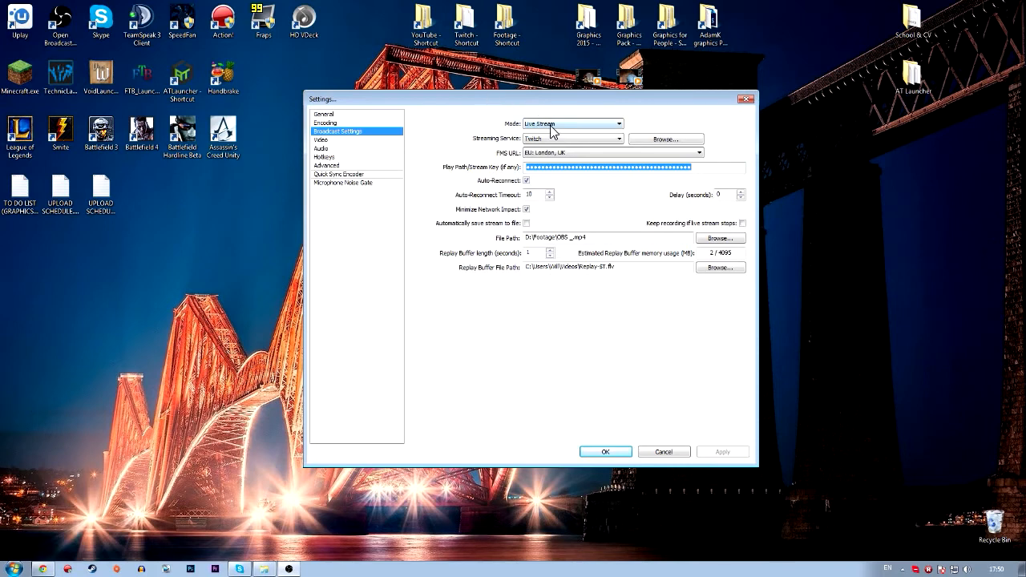
Keep Live Stream mode with the EU London server and select the auto-reconnect timeout for editing.
click(548, 167)
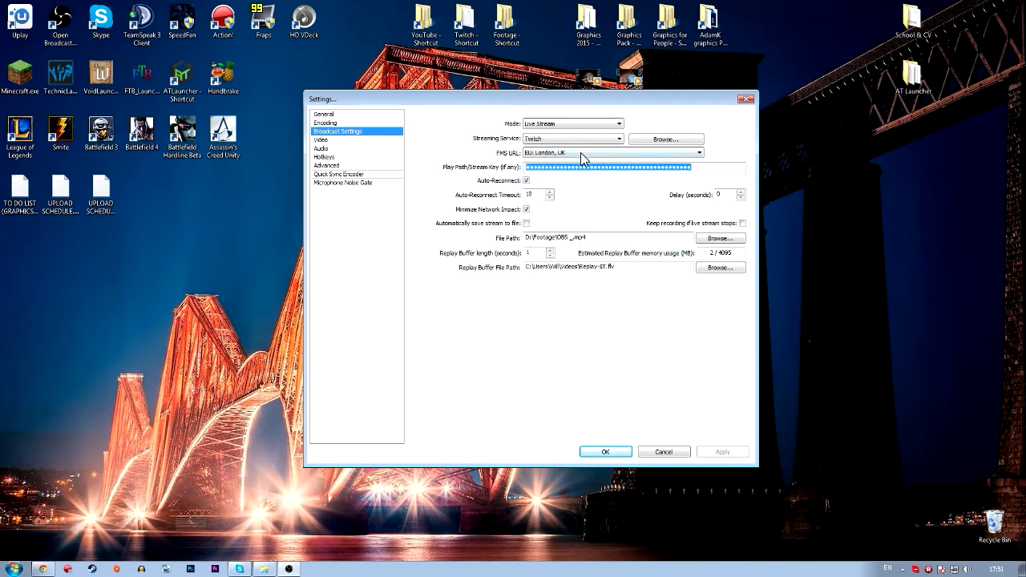
mouse_move(641, 183)
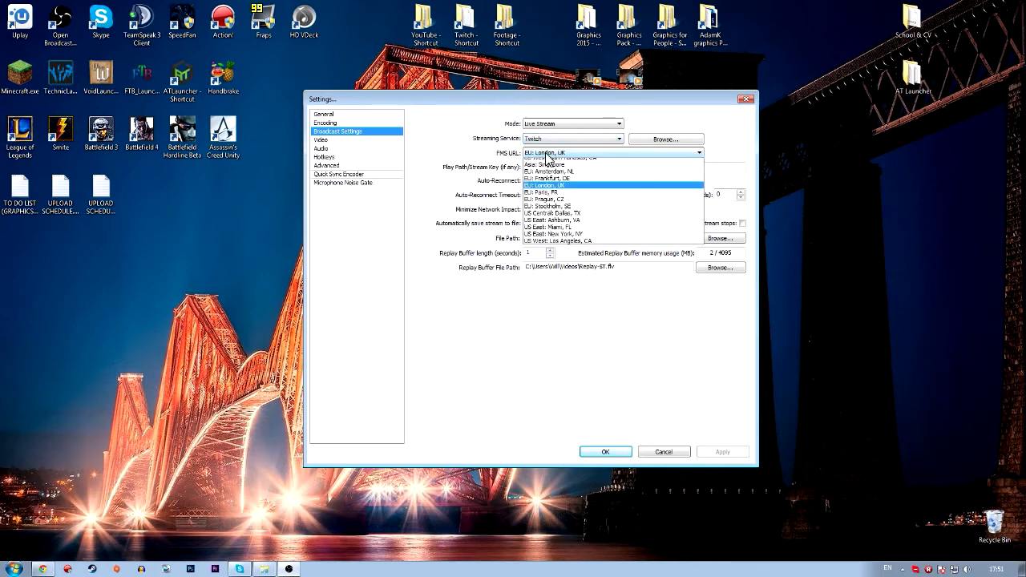
click(548, 186)
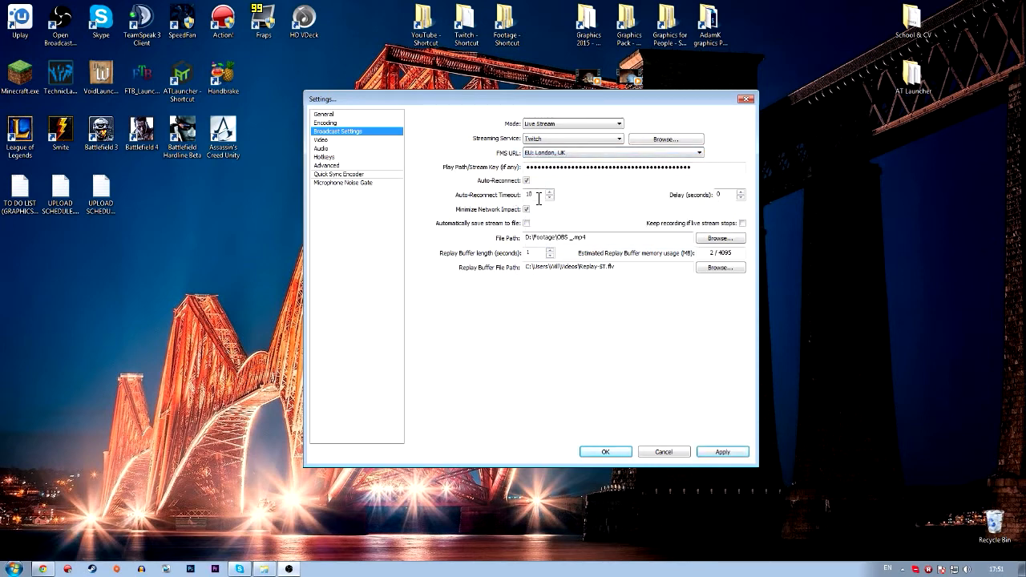
triple_click(536, 196)
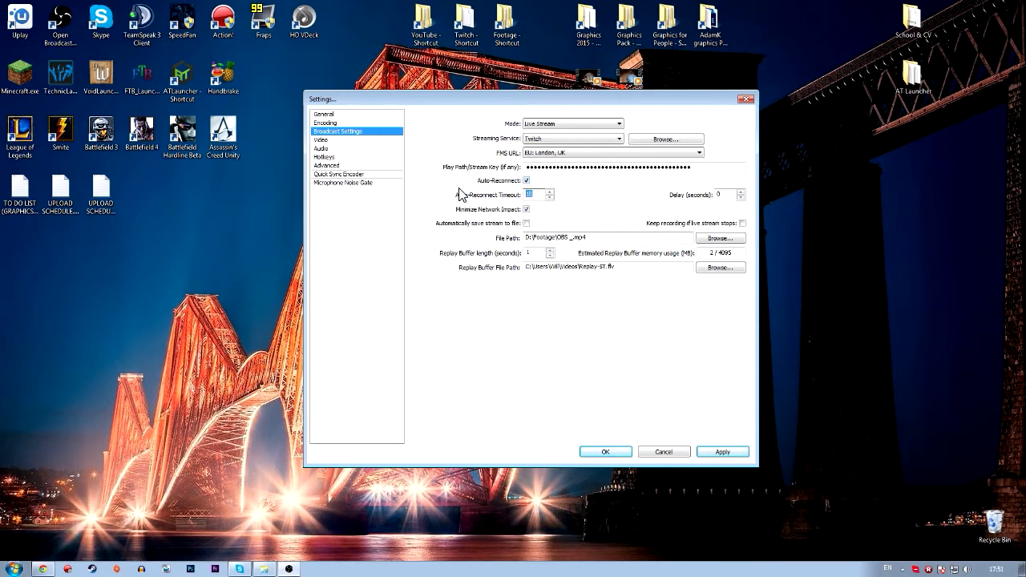
mouse_move(571, 234)
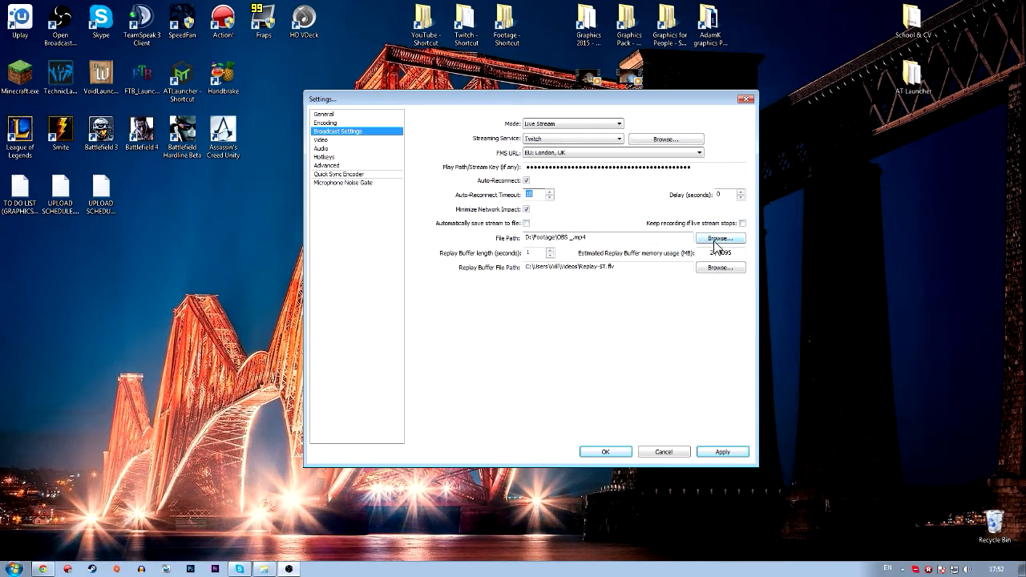
Browse the recording File Path to the Footage folder inside YouTube on the D: drive.
click(718, 238)
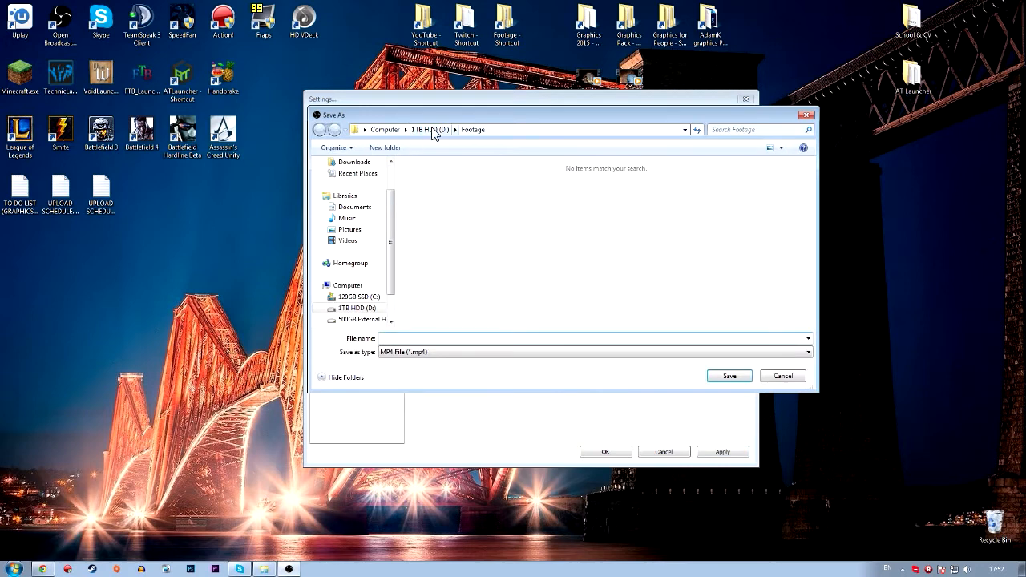
click(430, 128)
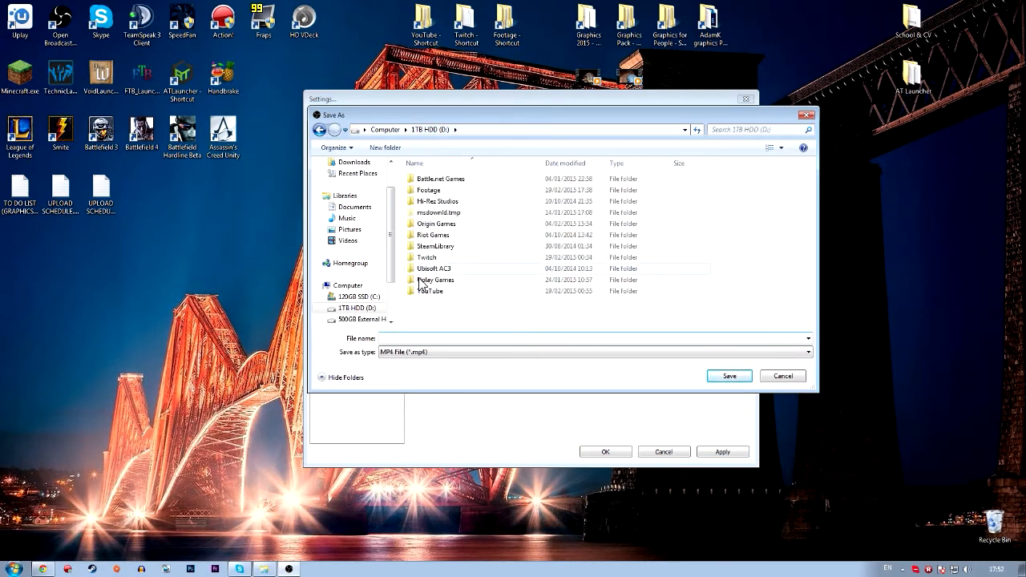
double_click(429, 292)
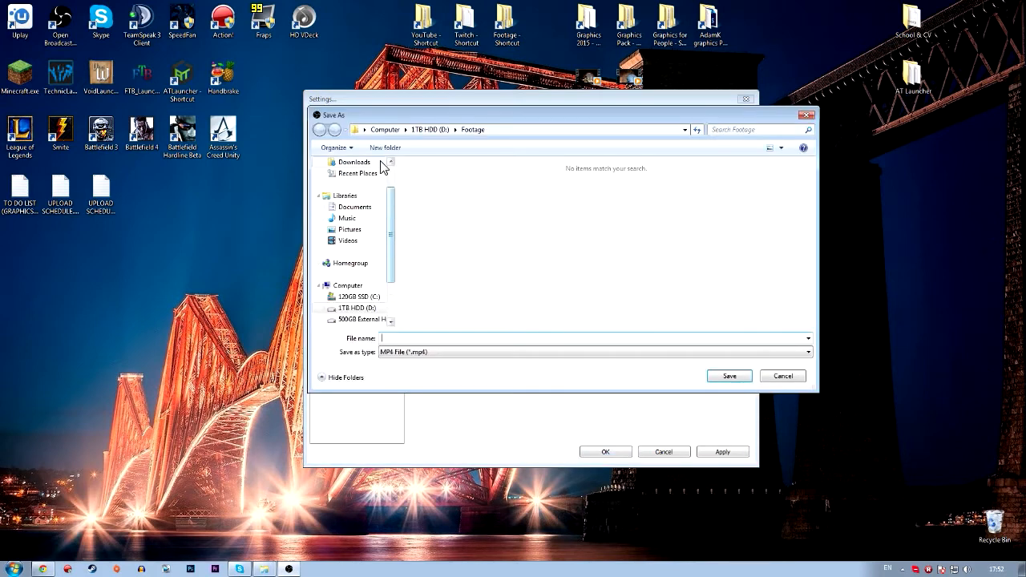
click(319, 128)
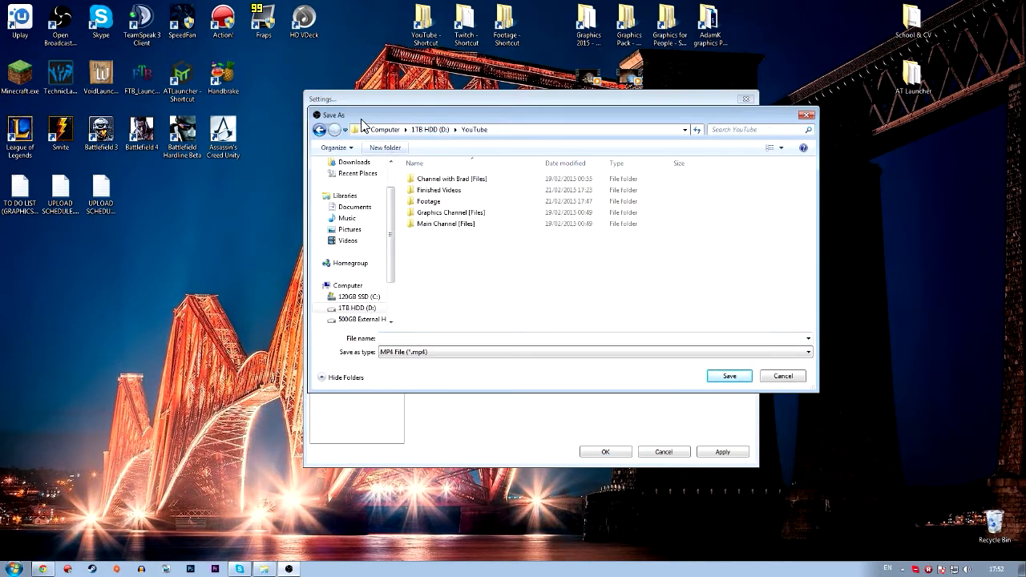
double_click(428, 202)
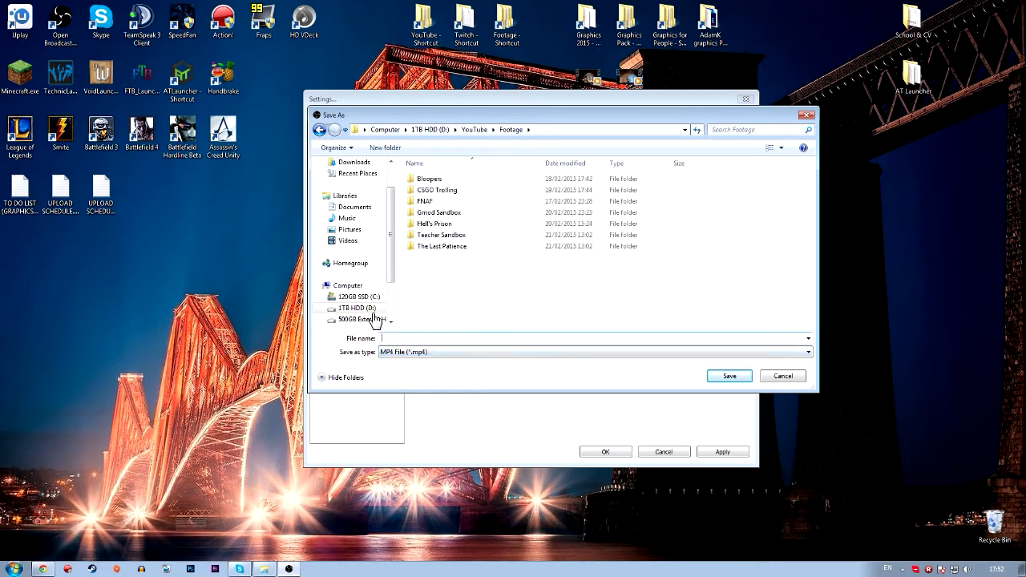
click(360, 308)
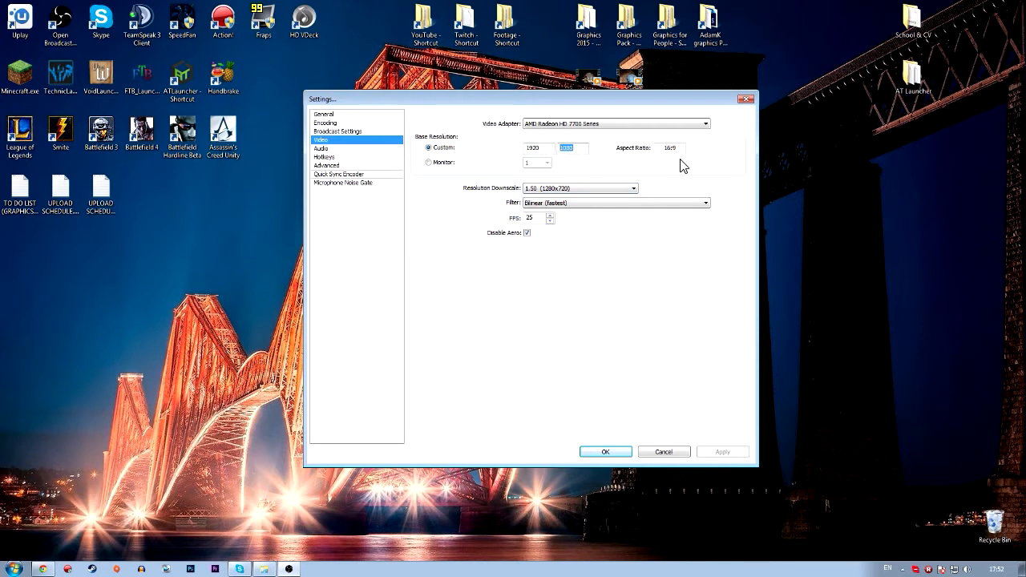
Review 1920×1080 base with 1280×720 downscale at 25 FPS, disable Aero and keep the bilinear filter.
click(670, 147)
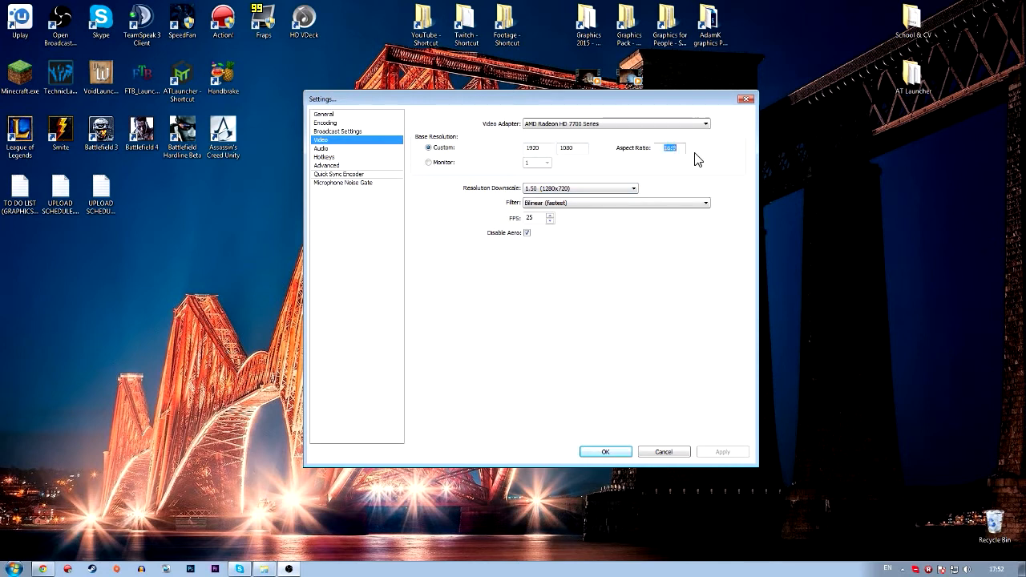
mouse_move(596, 133)
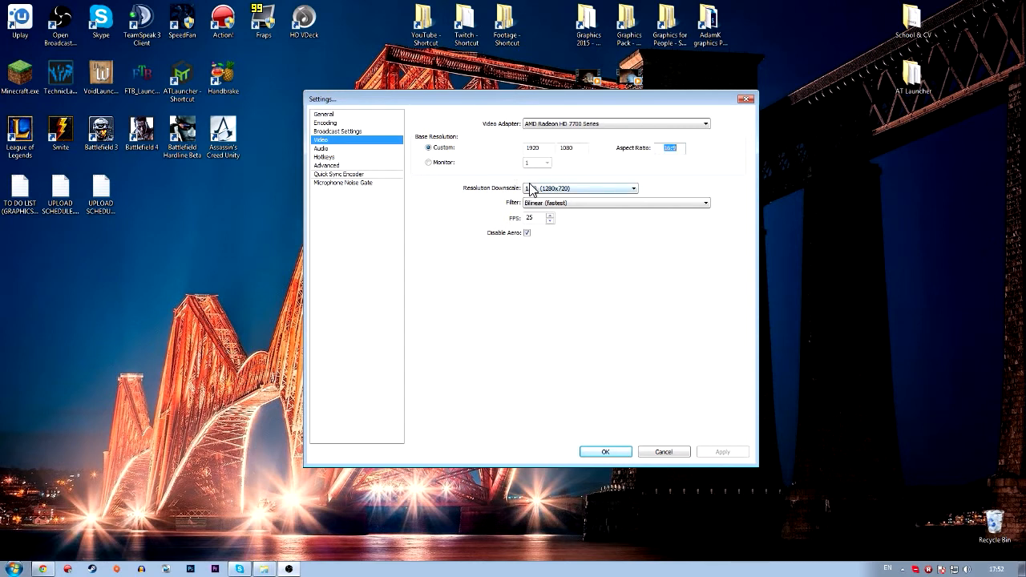
click(578, 187)
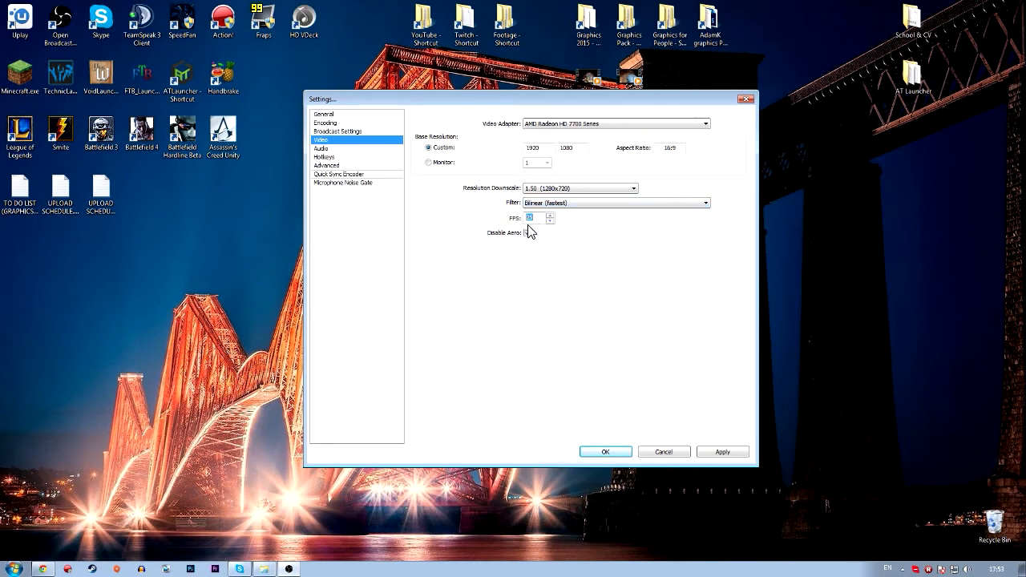
click(525, 232)
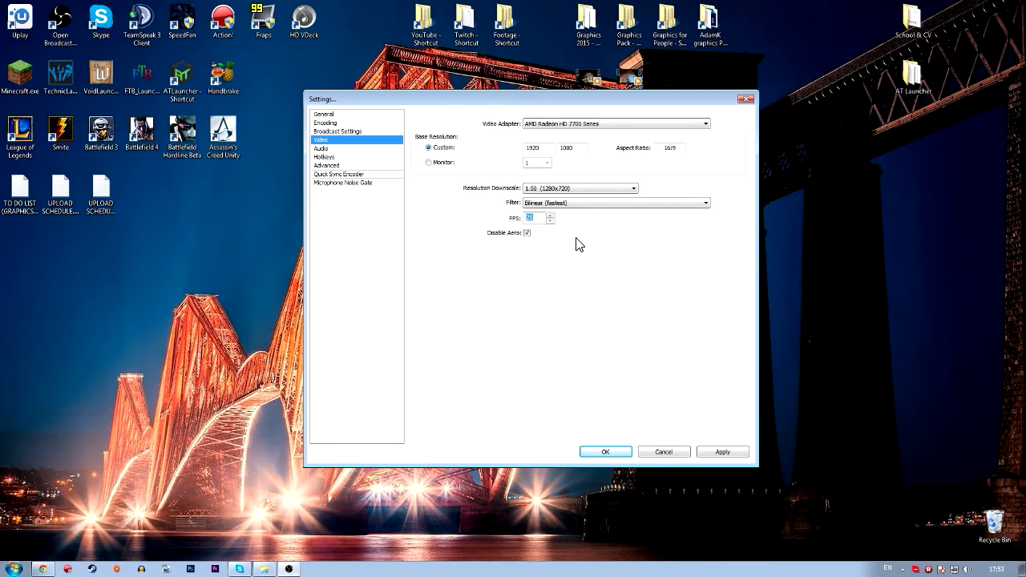
mouse_move(567, 249)
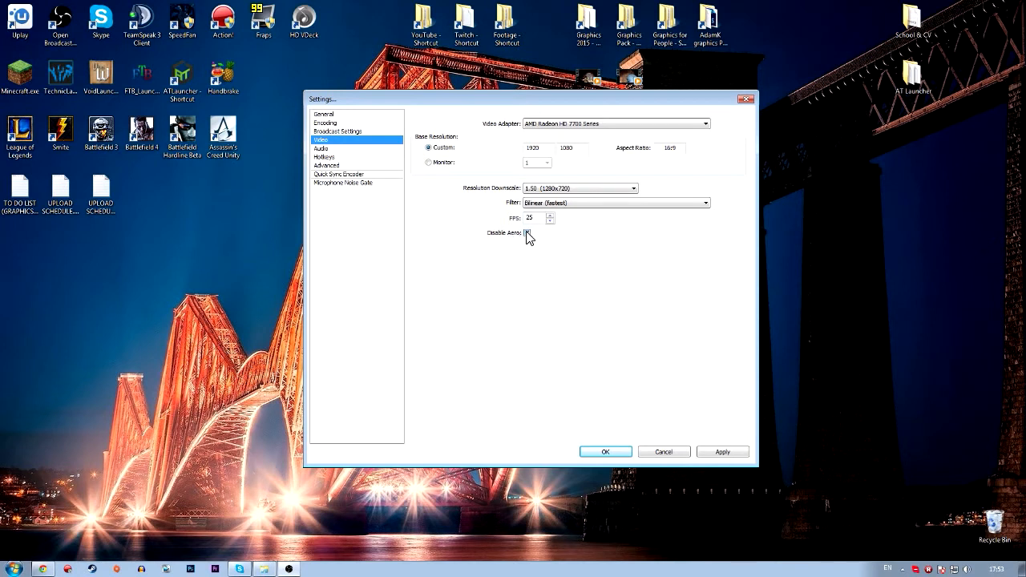
click(526, 232)
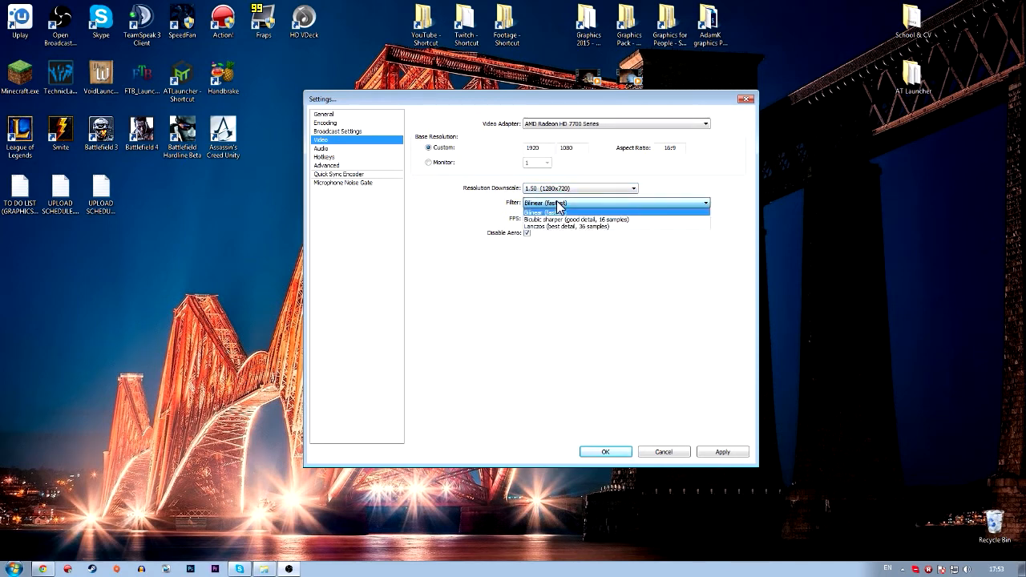
click(538, 202)
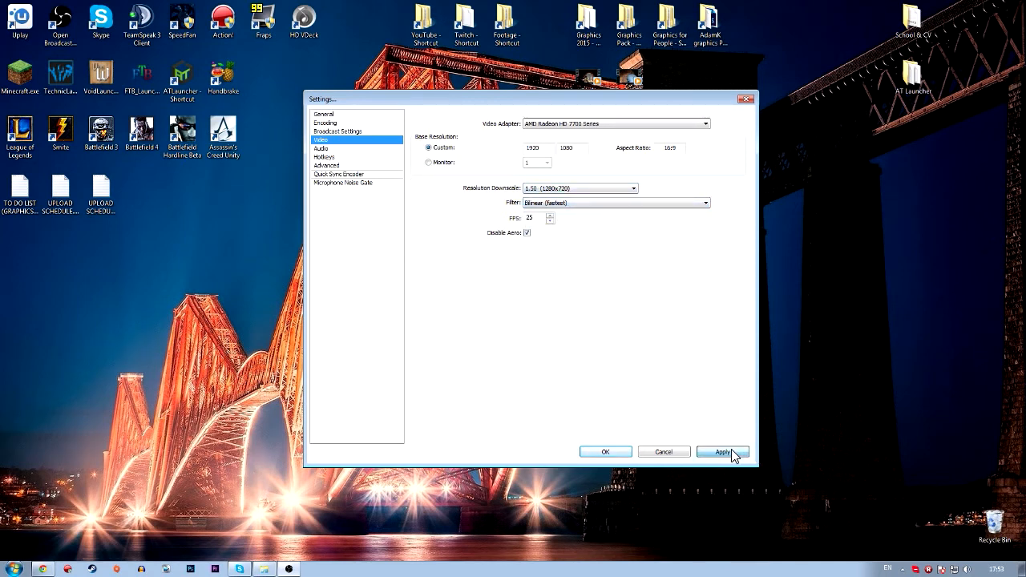
On the Audio page choose Speakers as the desktop audio device.
click(320, 147)
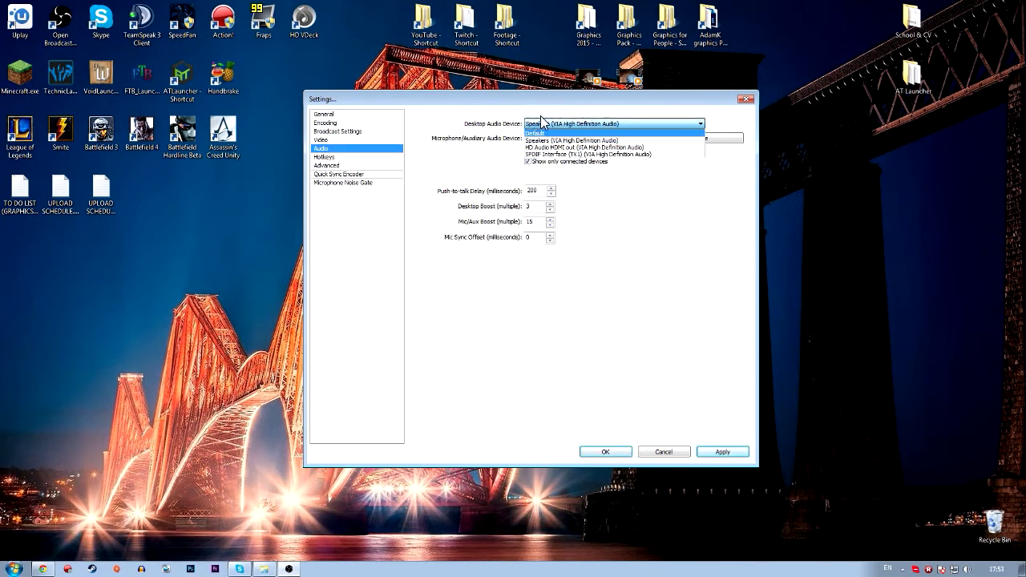
click(553, 132)
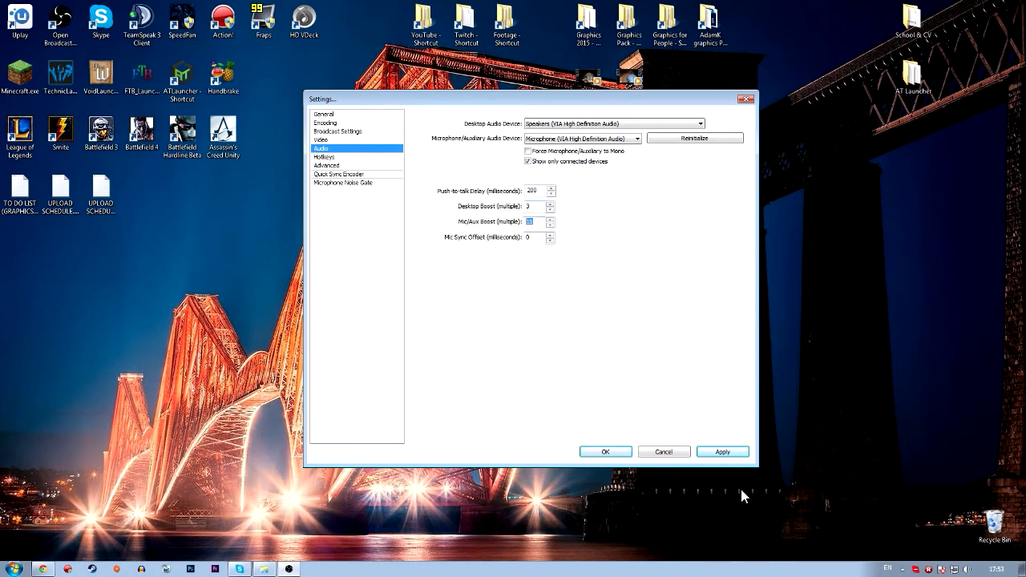
View the Hotkeys page with push-to-talk, stream and recording shortcuts all left as None.
click(326, 157)
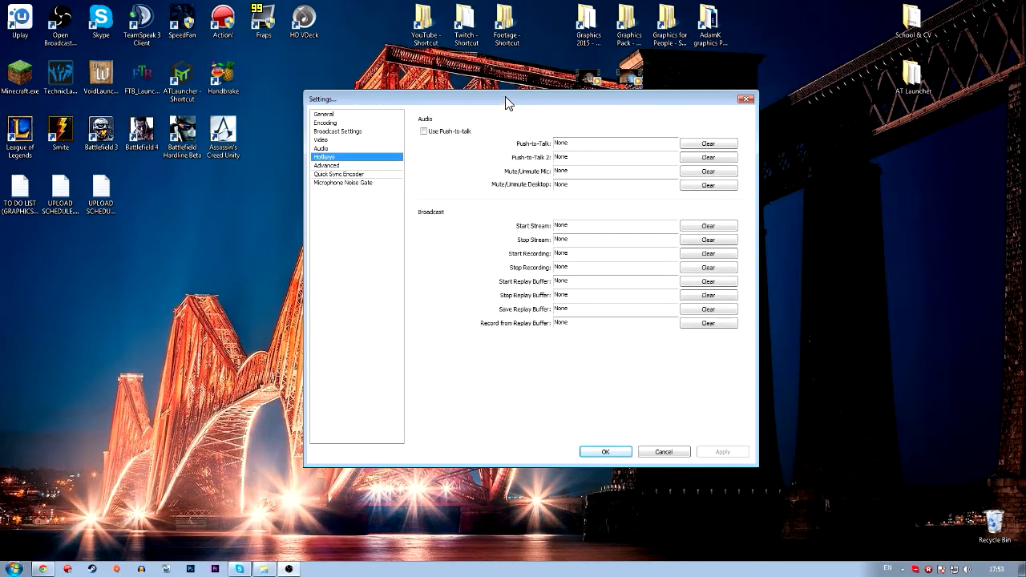
mouse_move(319, 211)
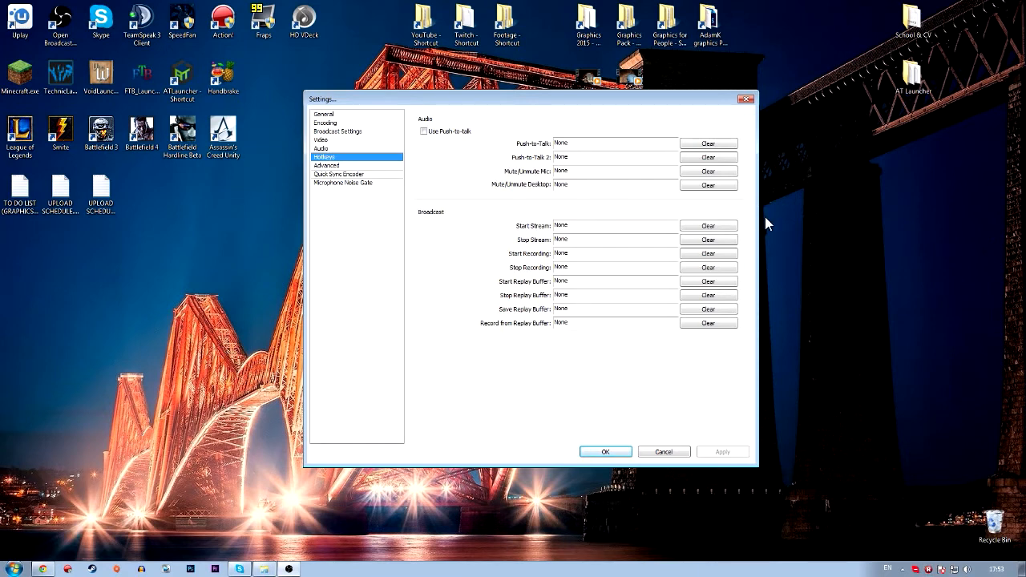
mouse_move(438, 183)
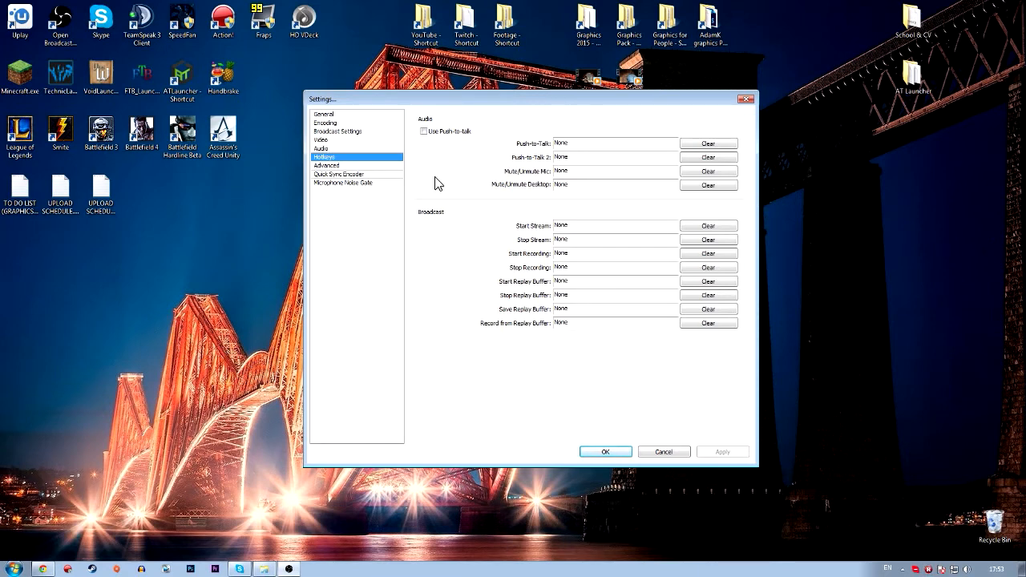
click(324, 165)
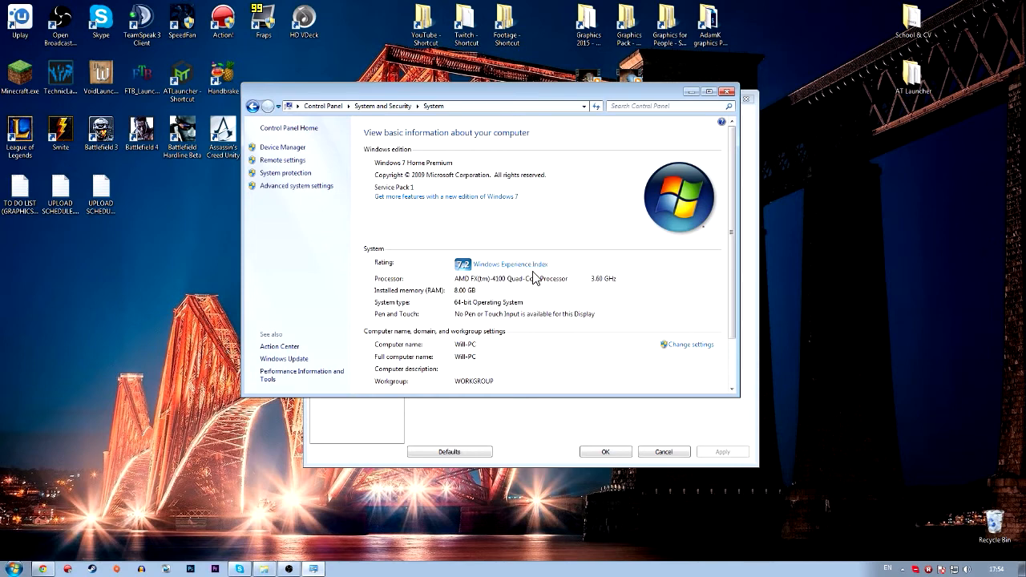
mouse_move(731, 91)
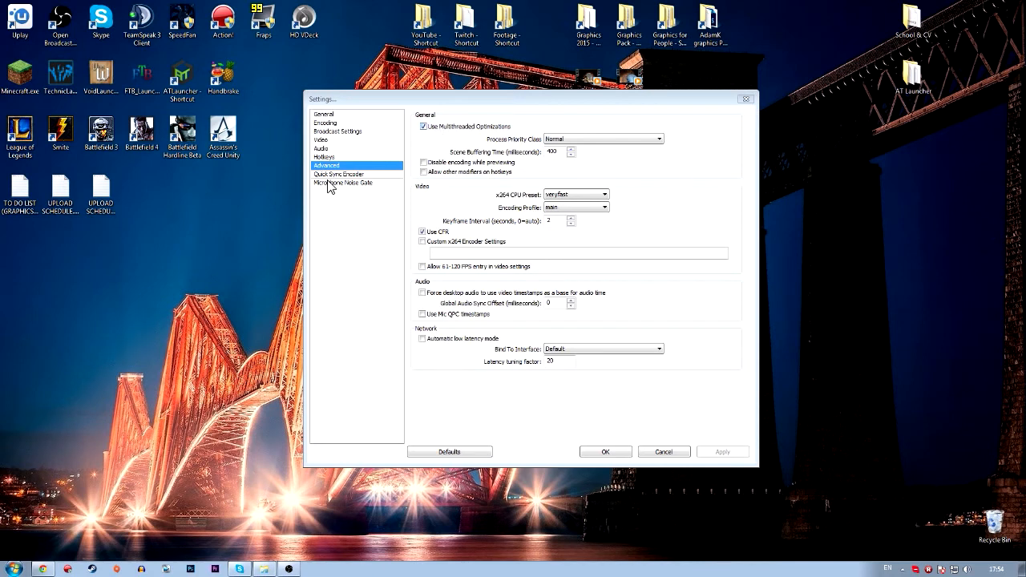
mouse_move(401, 138)
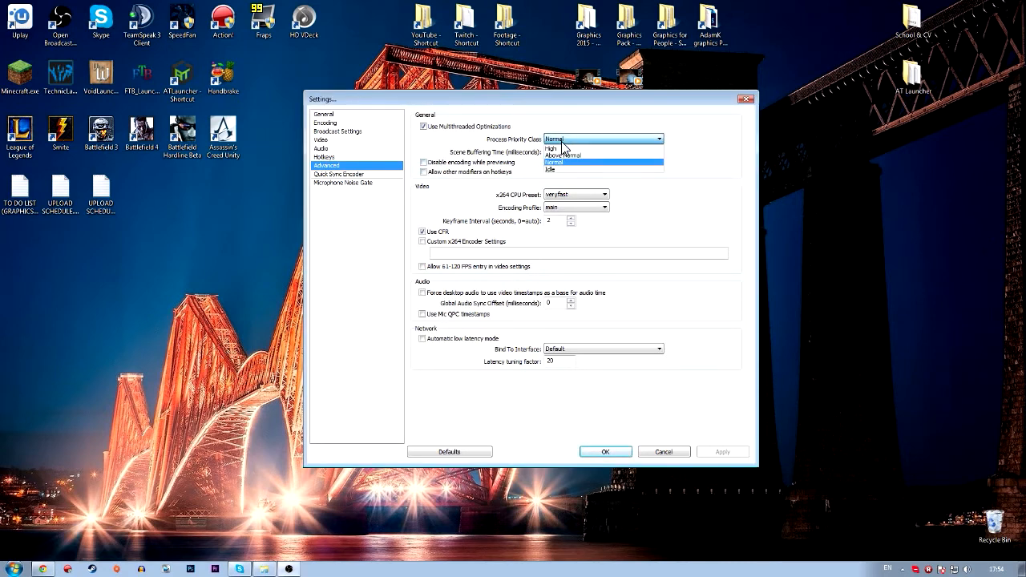
Keep normal process priority, the veryfast x264 CPU preset and the main encoding profile.
click(555, 161)
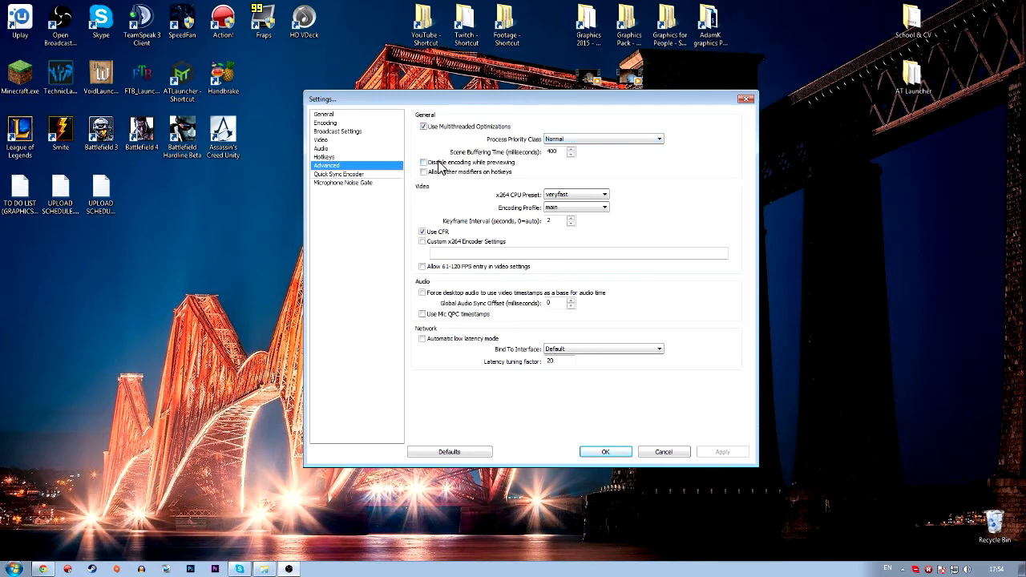
mouse_move(513, 182)
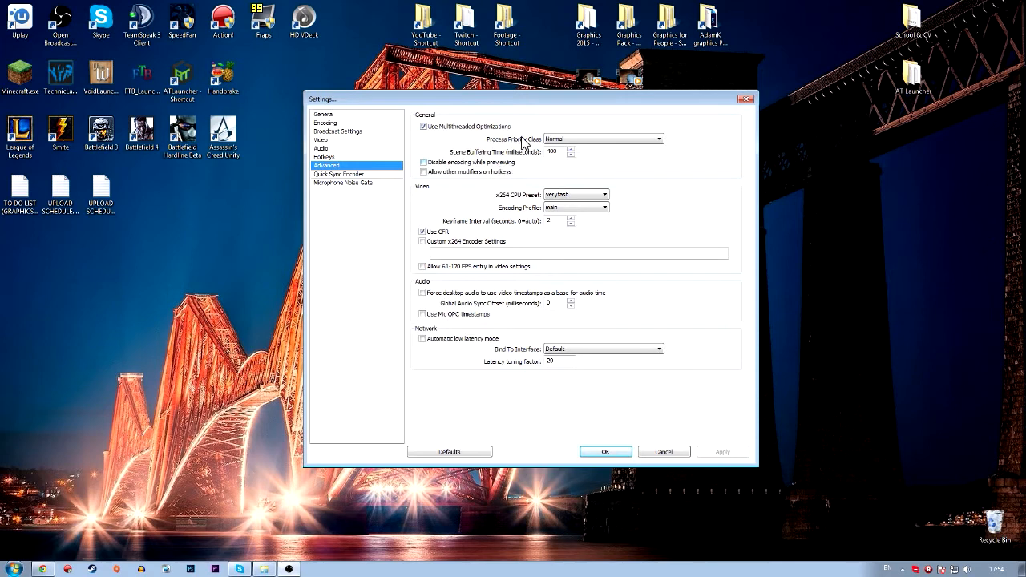
mouse_move(558, 176)
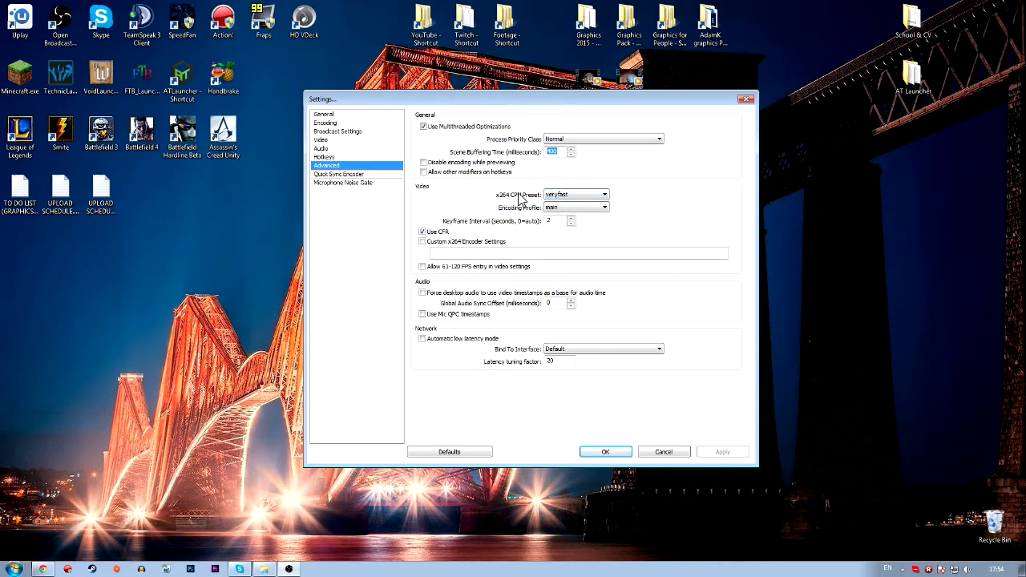
click(602, 196)
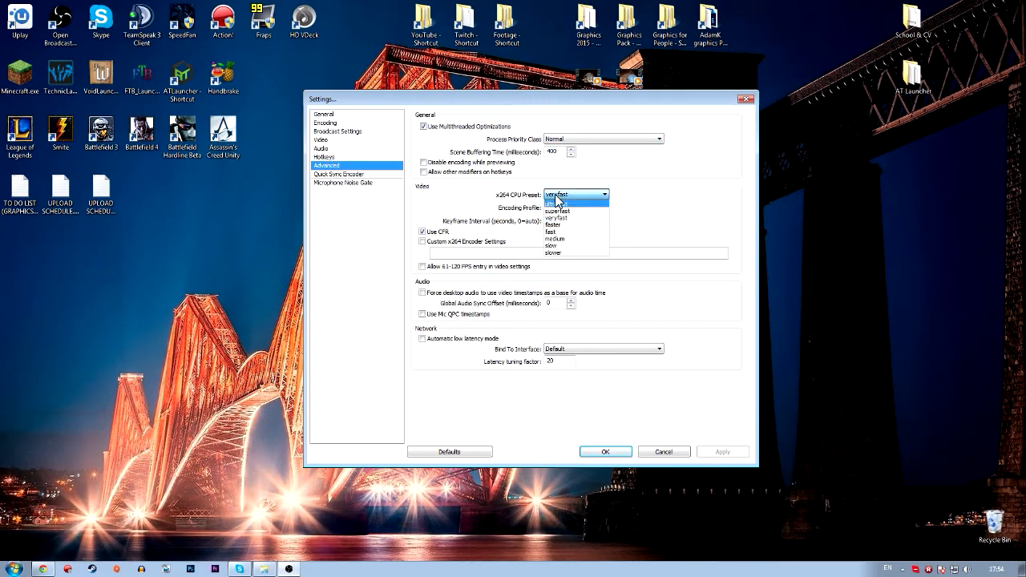
mouse_move(569, 218)
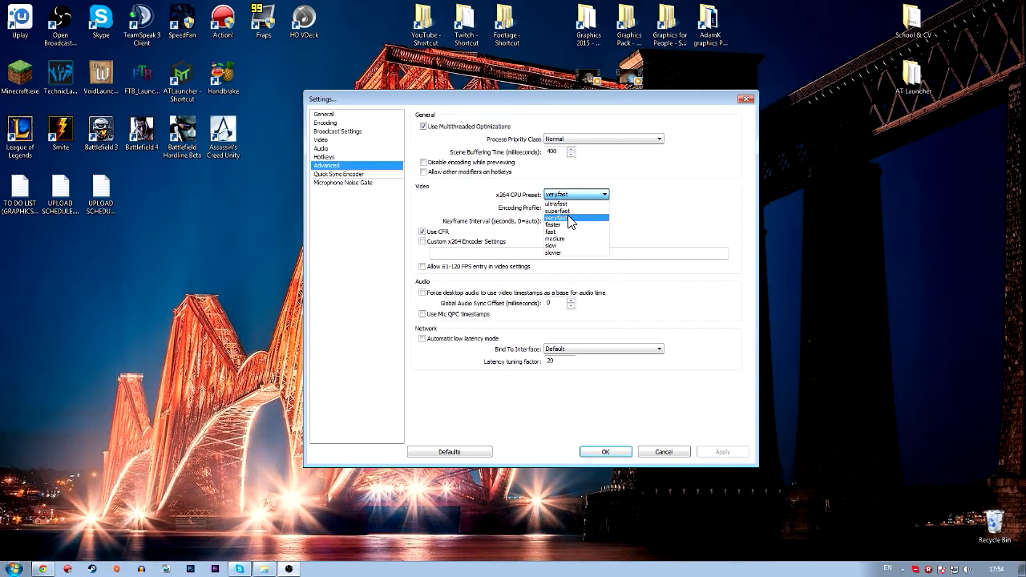
click(554, 218)
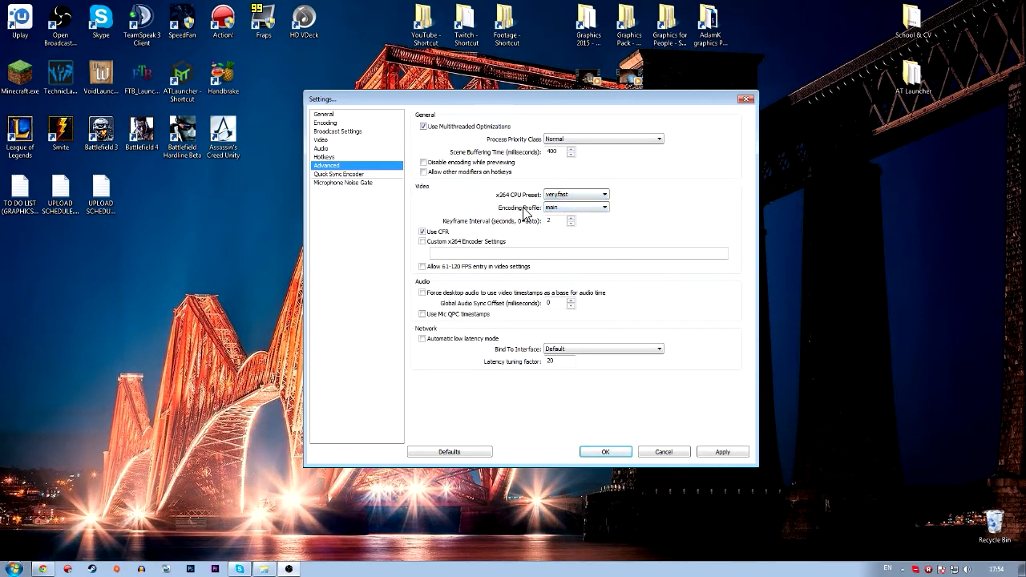
click(602, 209)
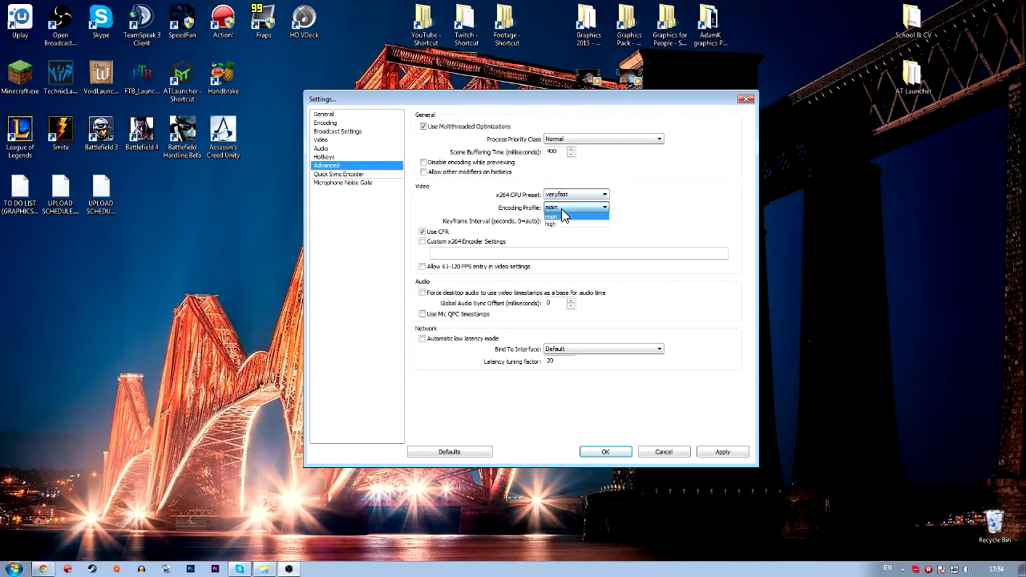
click(551, 209)
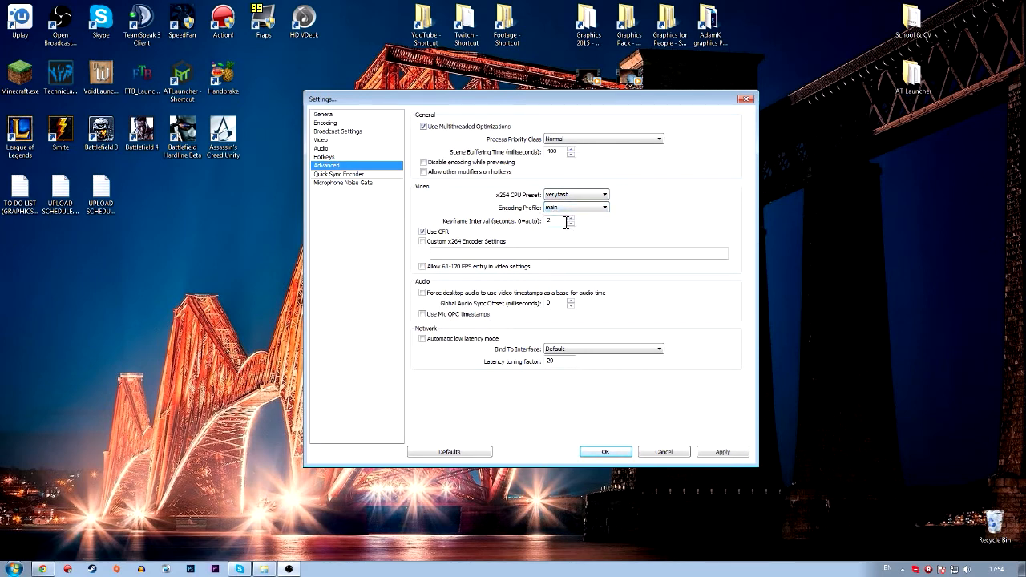
Toggle Use CFR off and back on, then move to the Quick Sync Encoder page.
click(423, 230)
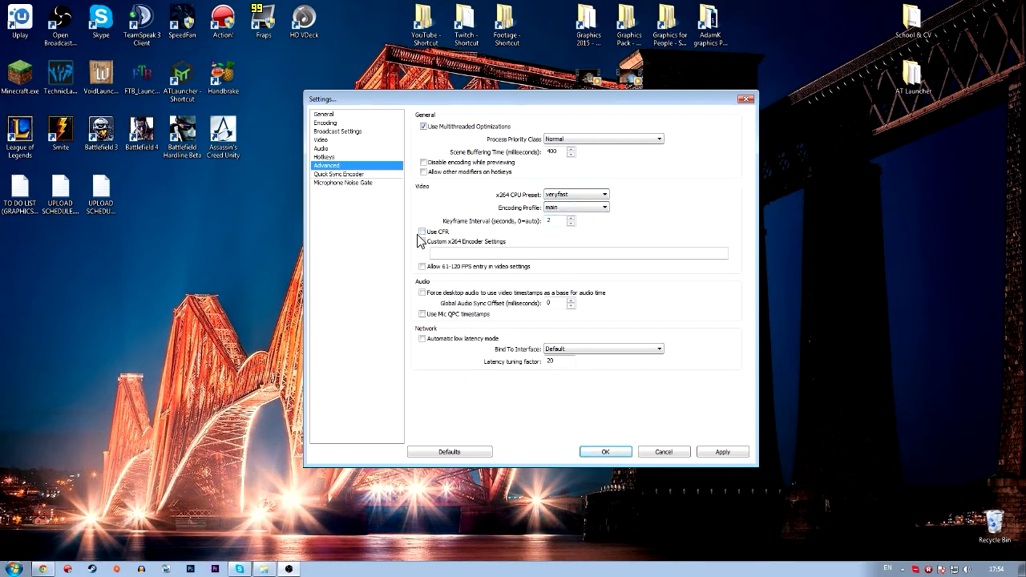
click(423, 231)
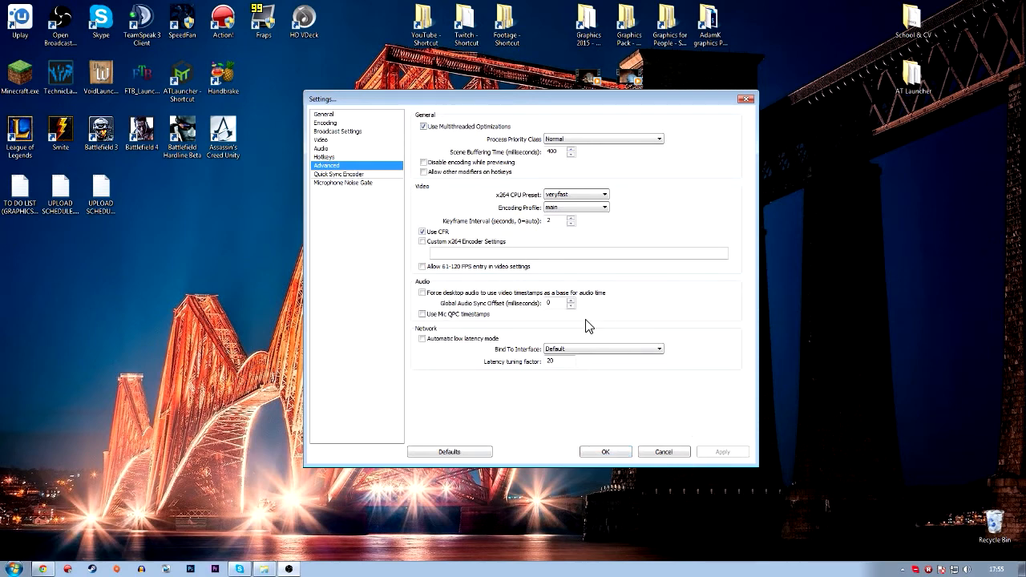
click(338, 174)
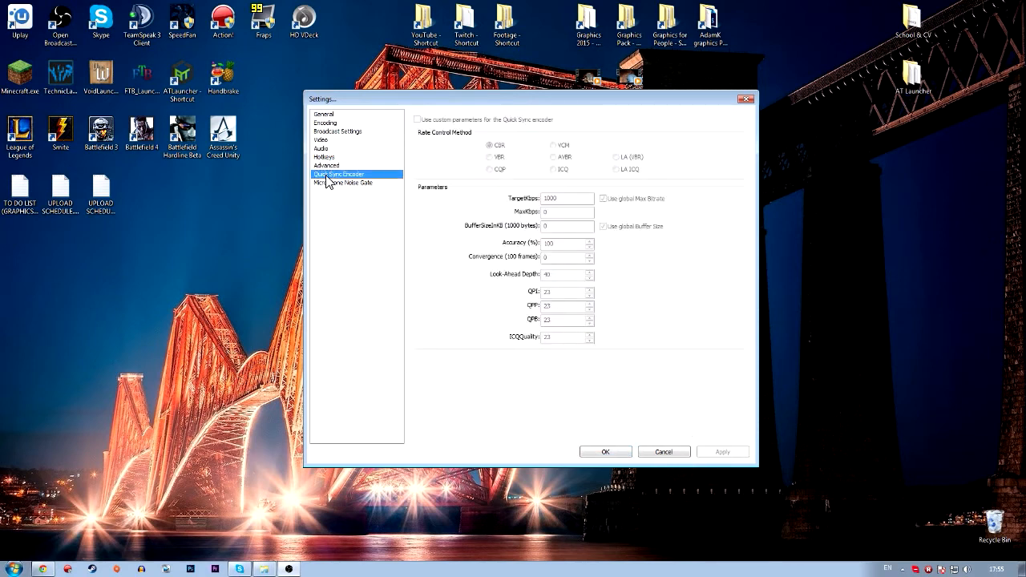
mouse_move(462, 142)
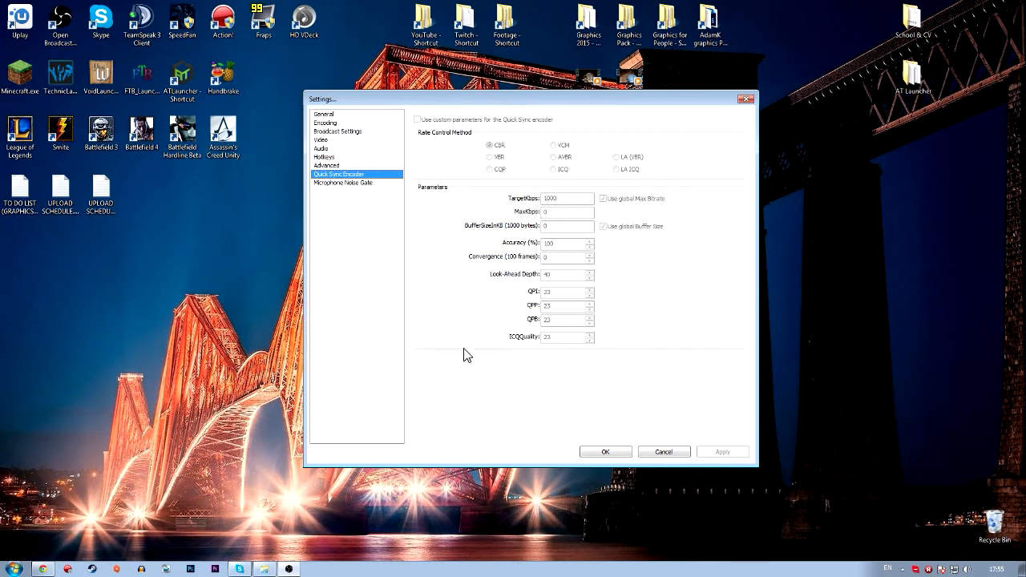
Review the Microphone Noise Gate page, leaving the gate disabled with default timings.
click(343, 182)
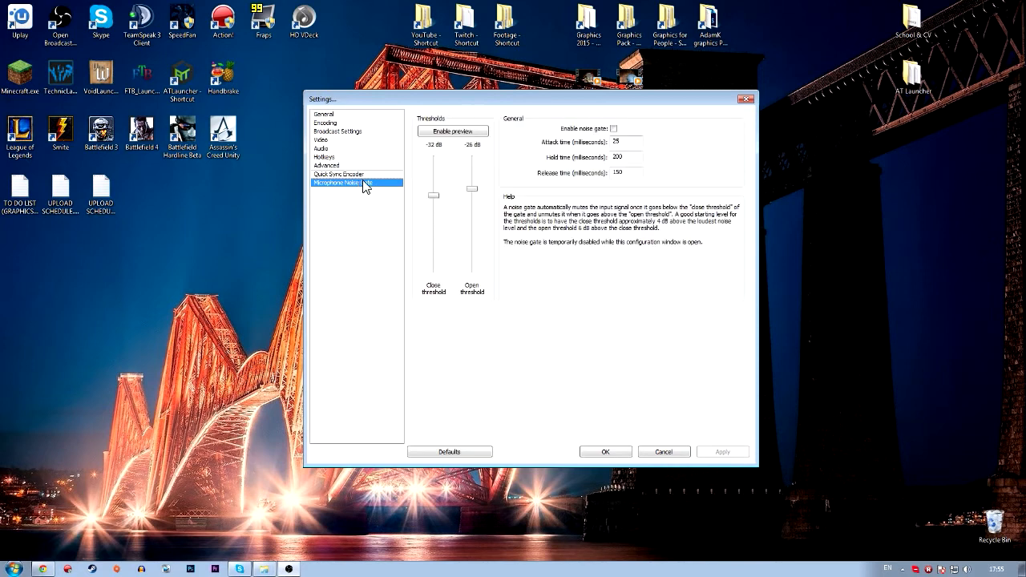
mouse_move(468, 218)
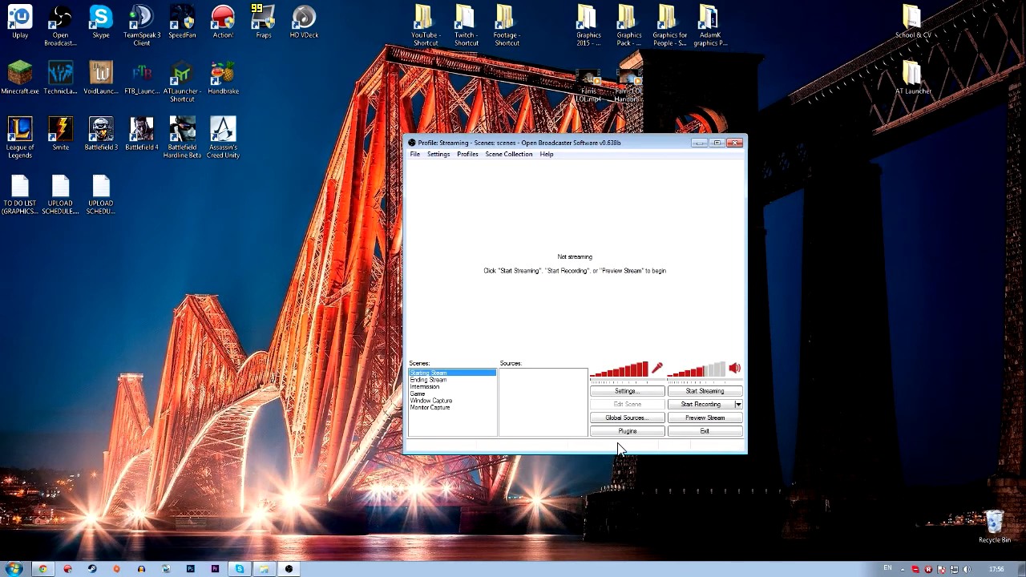
Start Preview Stream, ignoring the incompatible hook modules warning twice until the preview runs.
click(547, 154)
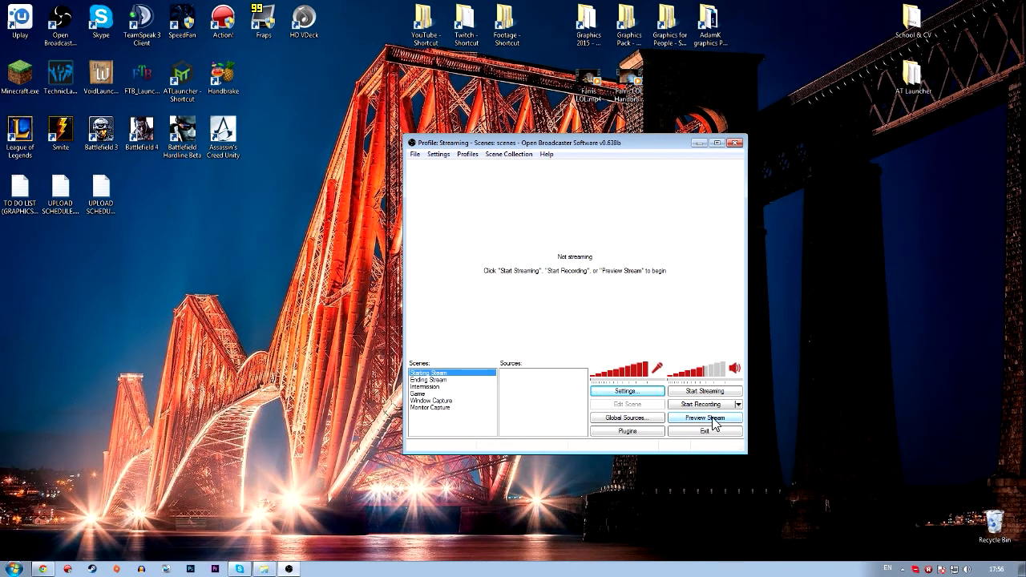
click(705, 416)
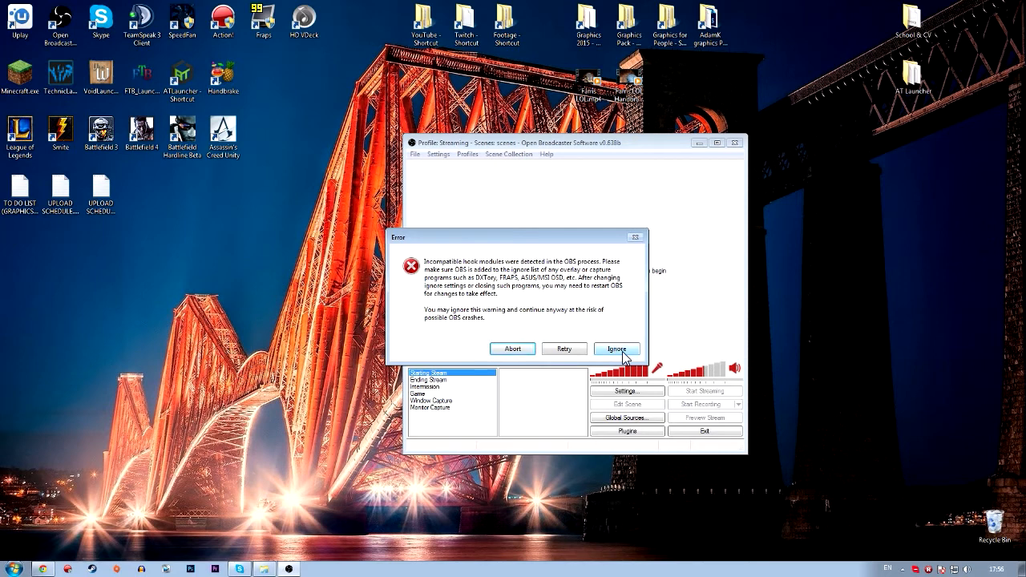
mouse_move(632, 355)
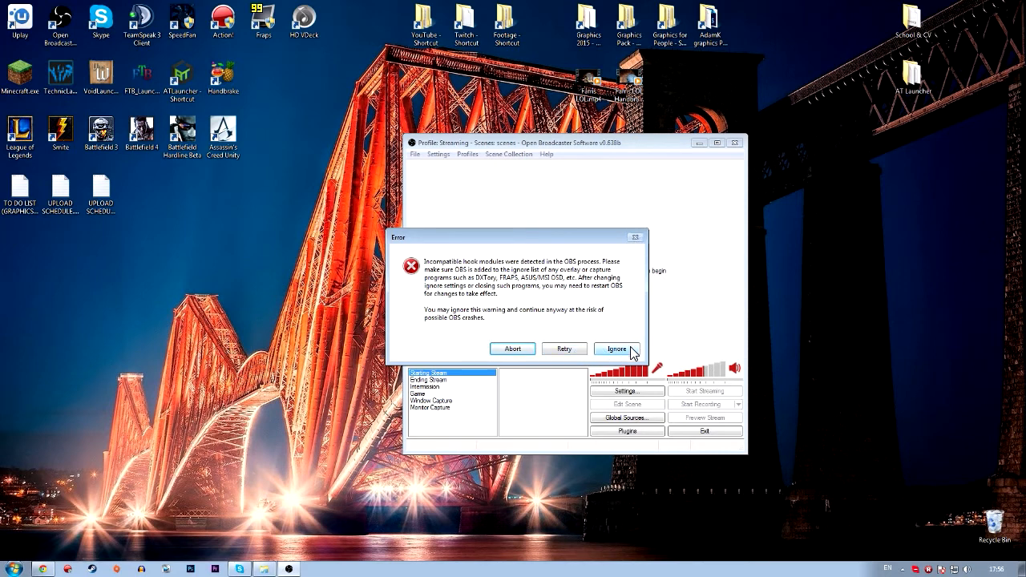
click(615, 349)
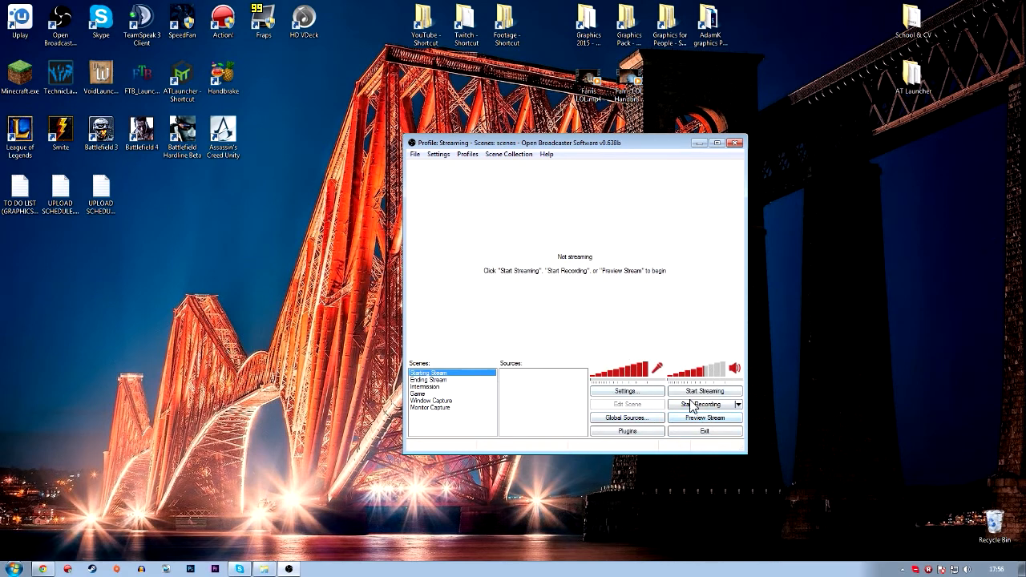
click(703, 404)
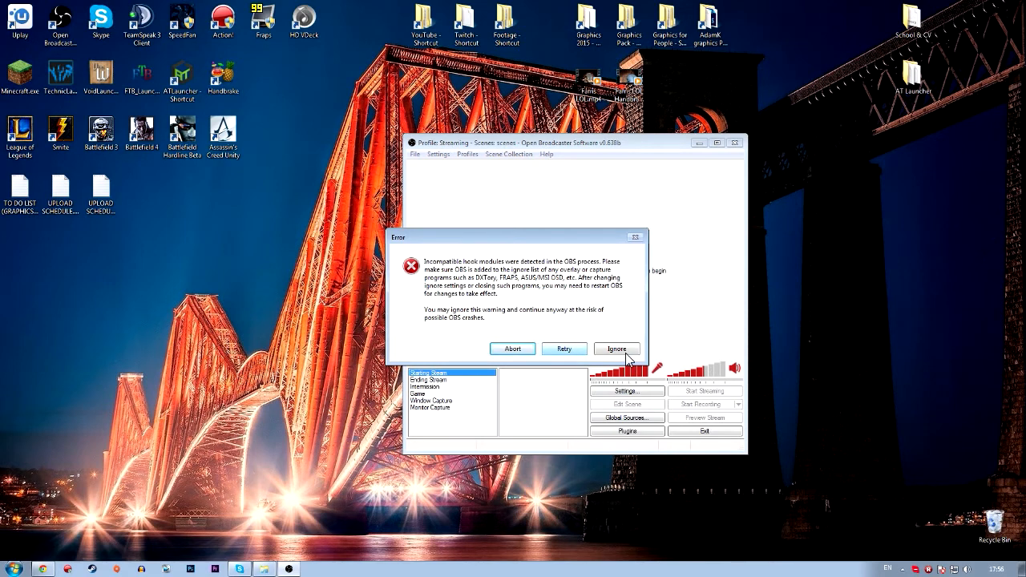
click(615, 348)
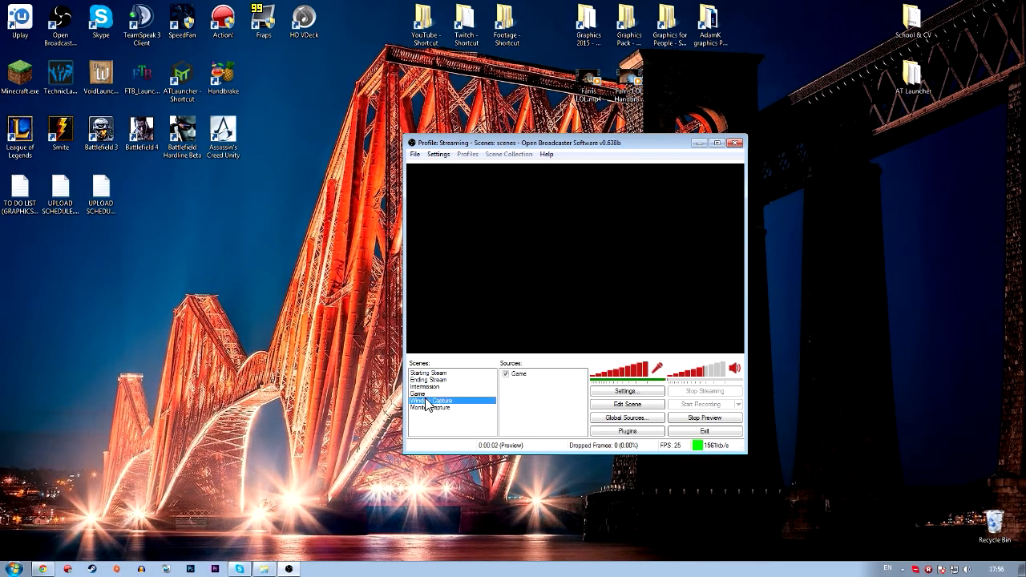
Show the Monitor Capture scene in the preview, then stop the preview.
click(432, 399)
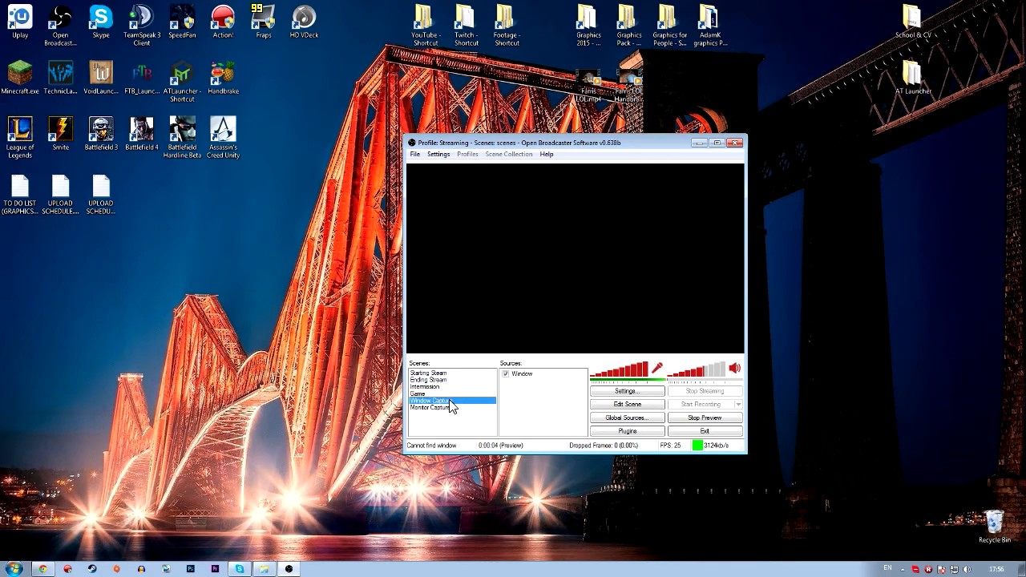
click(432, 407)
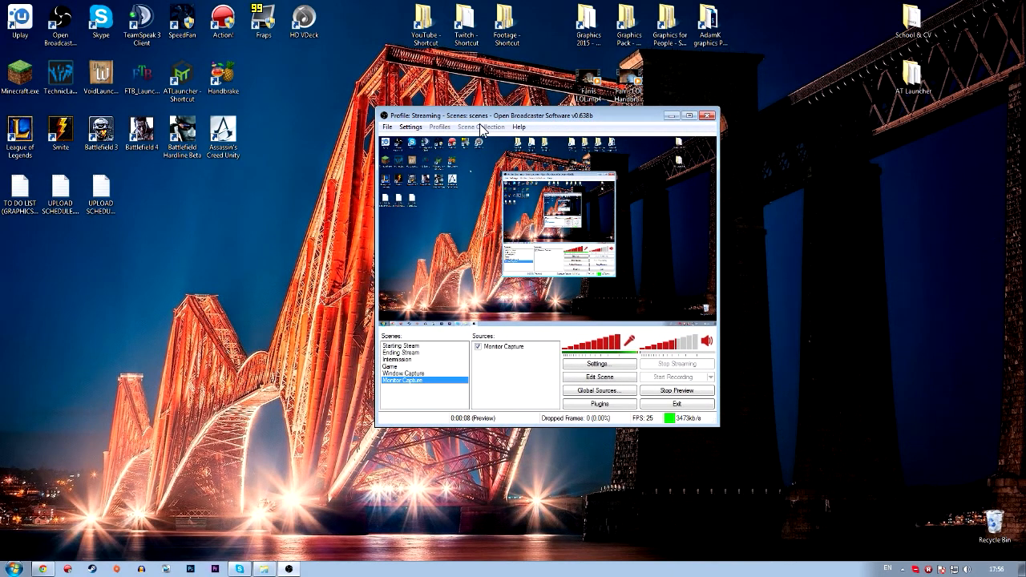
click(677, 391)
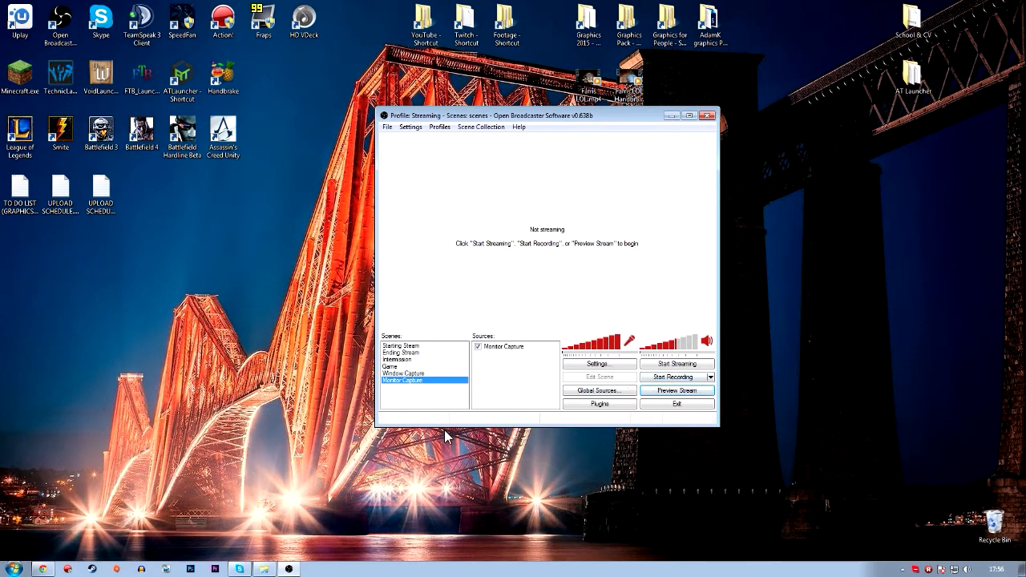
Reselect the Monitor Capture scene and minimize the browser to reveal the desktop.
click(404, 373)
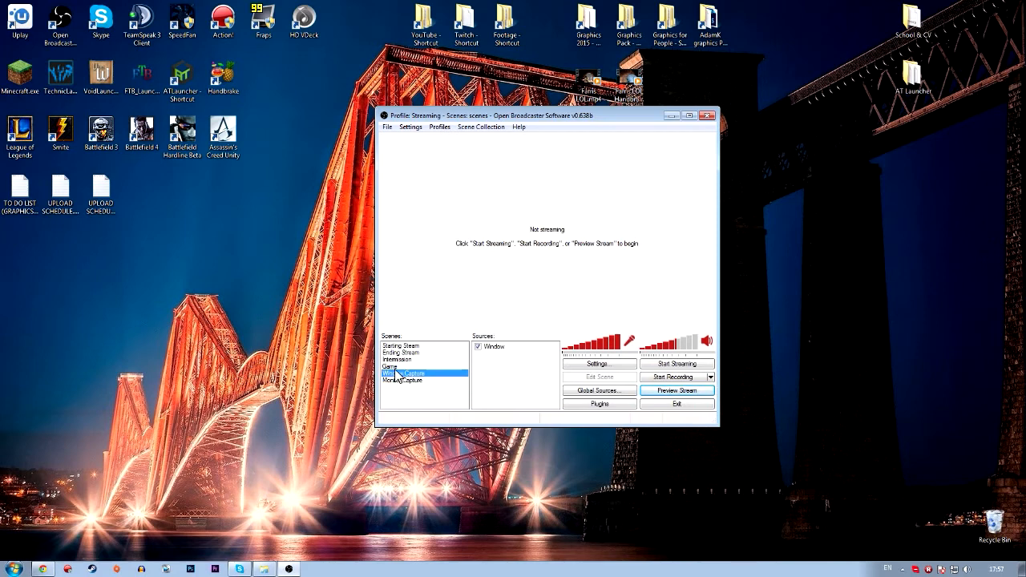
click(404, 382)
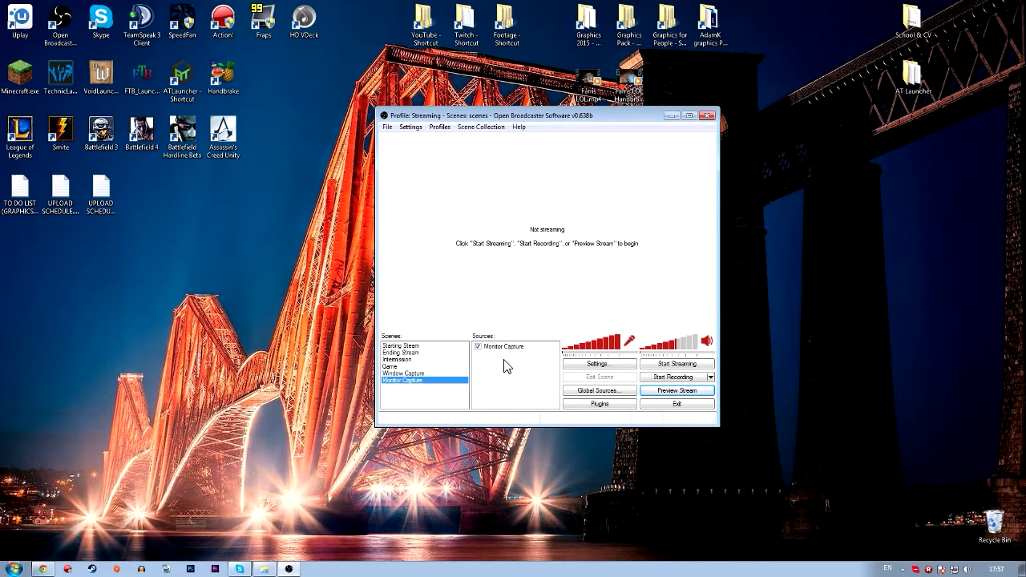
mouse_move(548, 386)
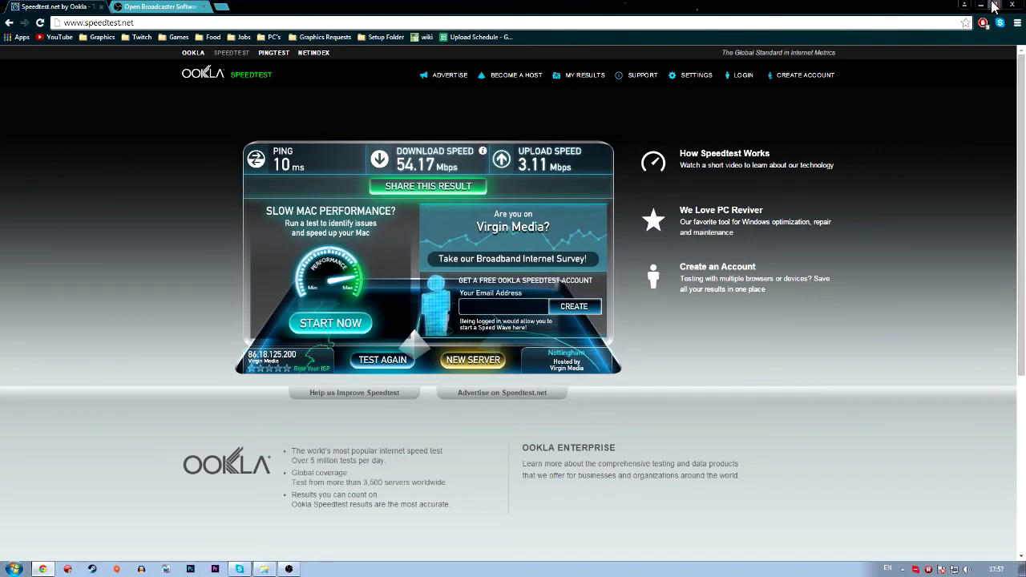
click(981, 6)
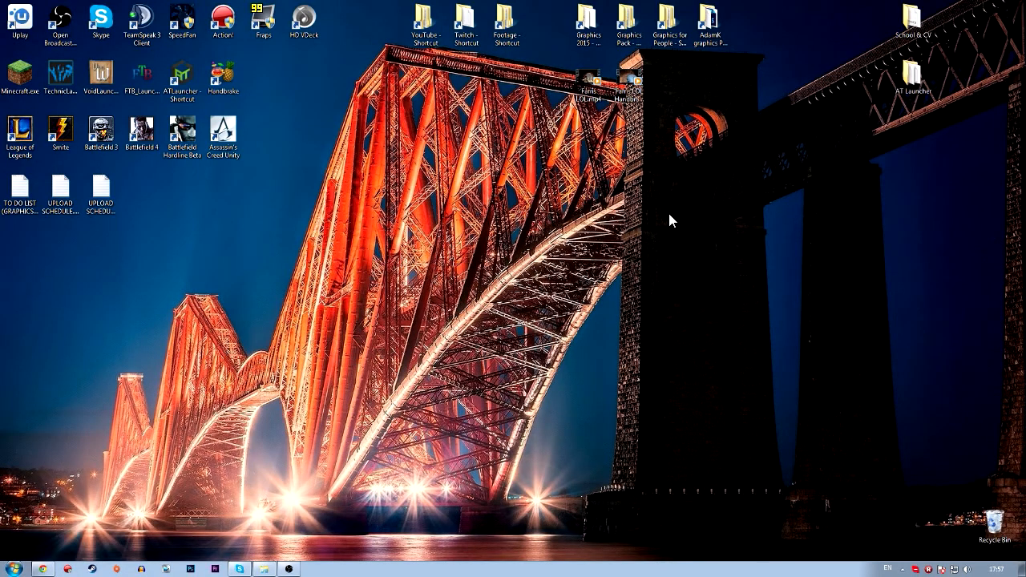